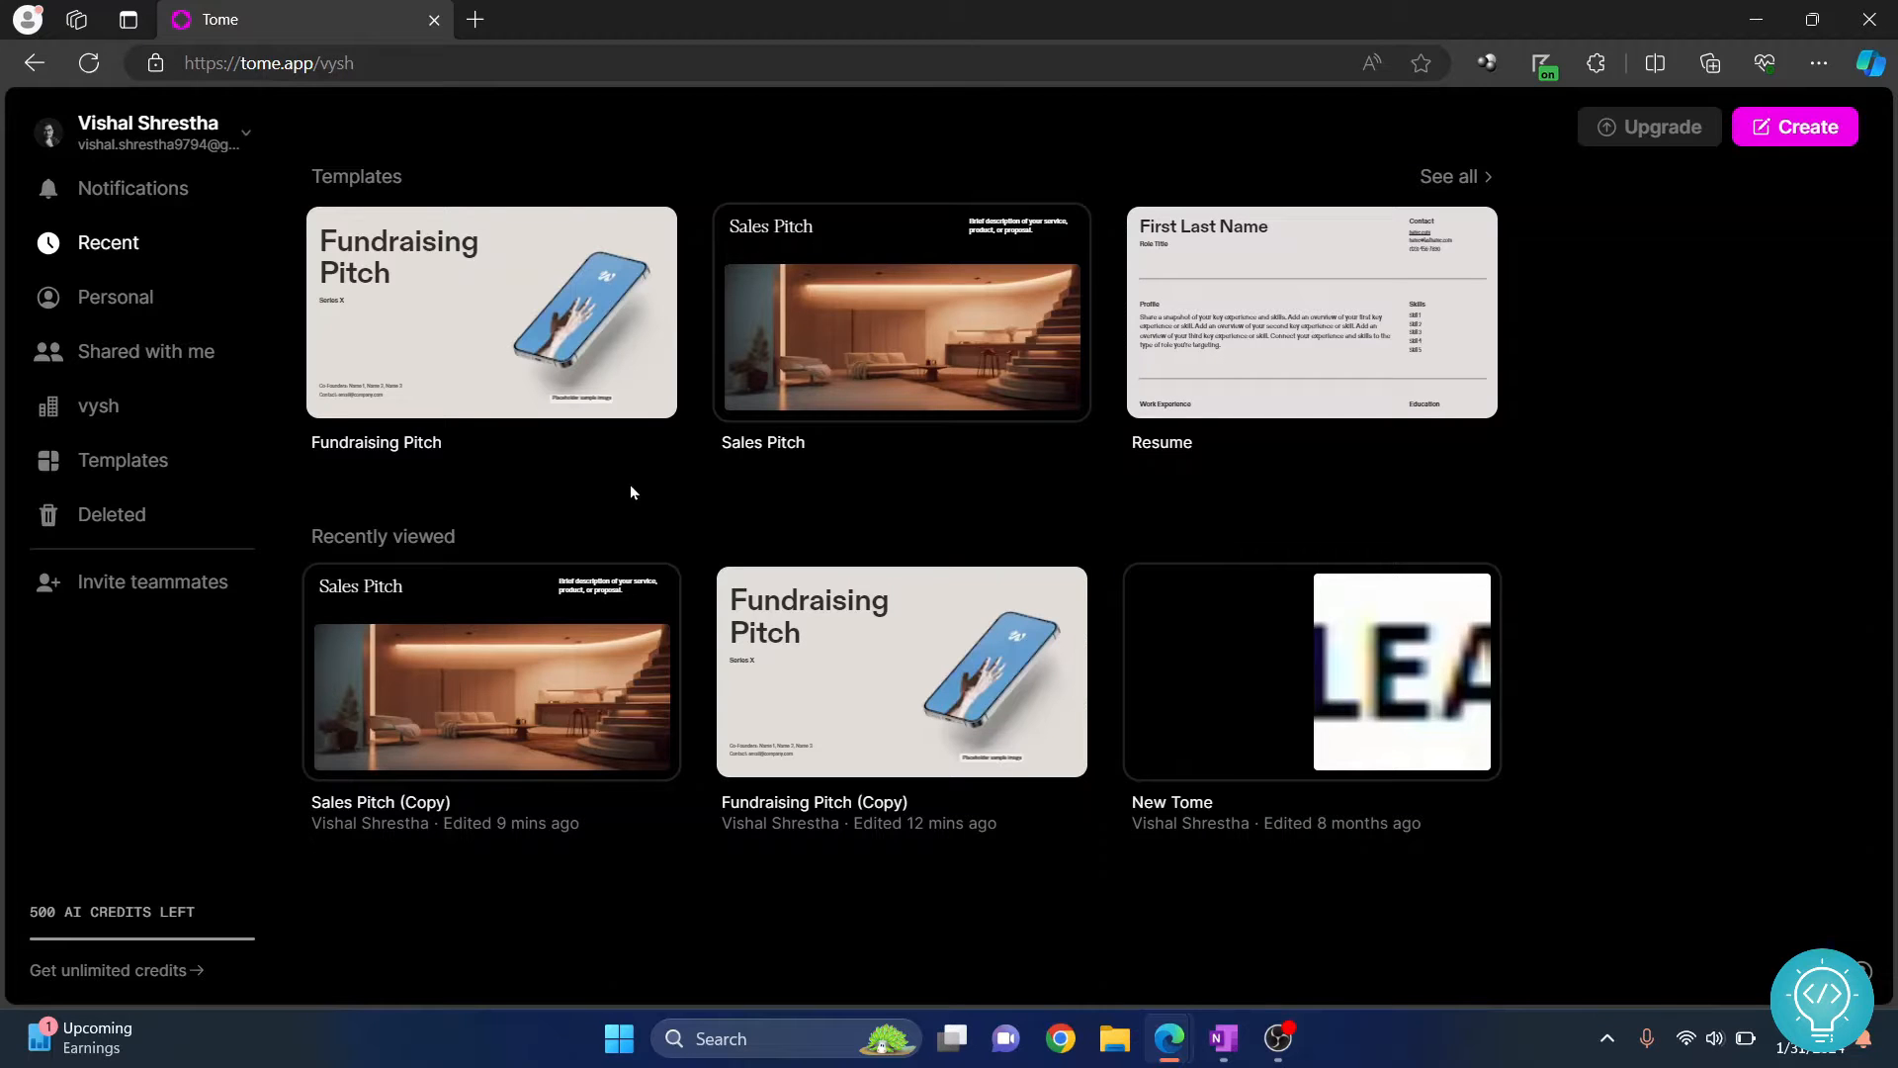
mouse_move(706, 125)
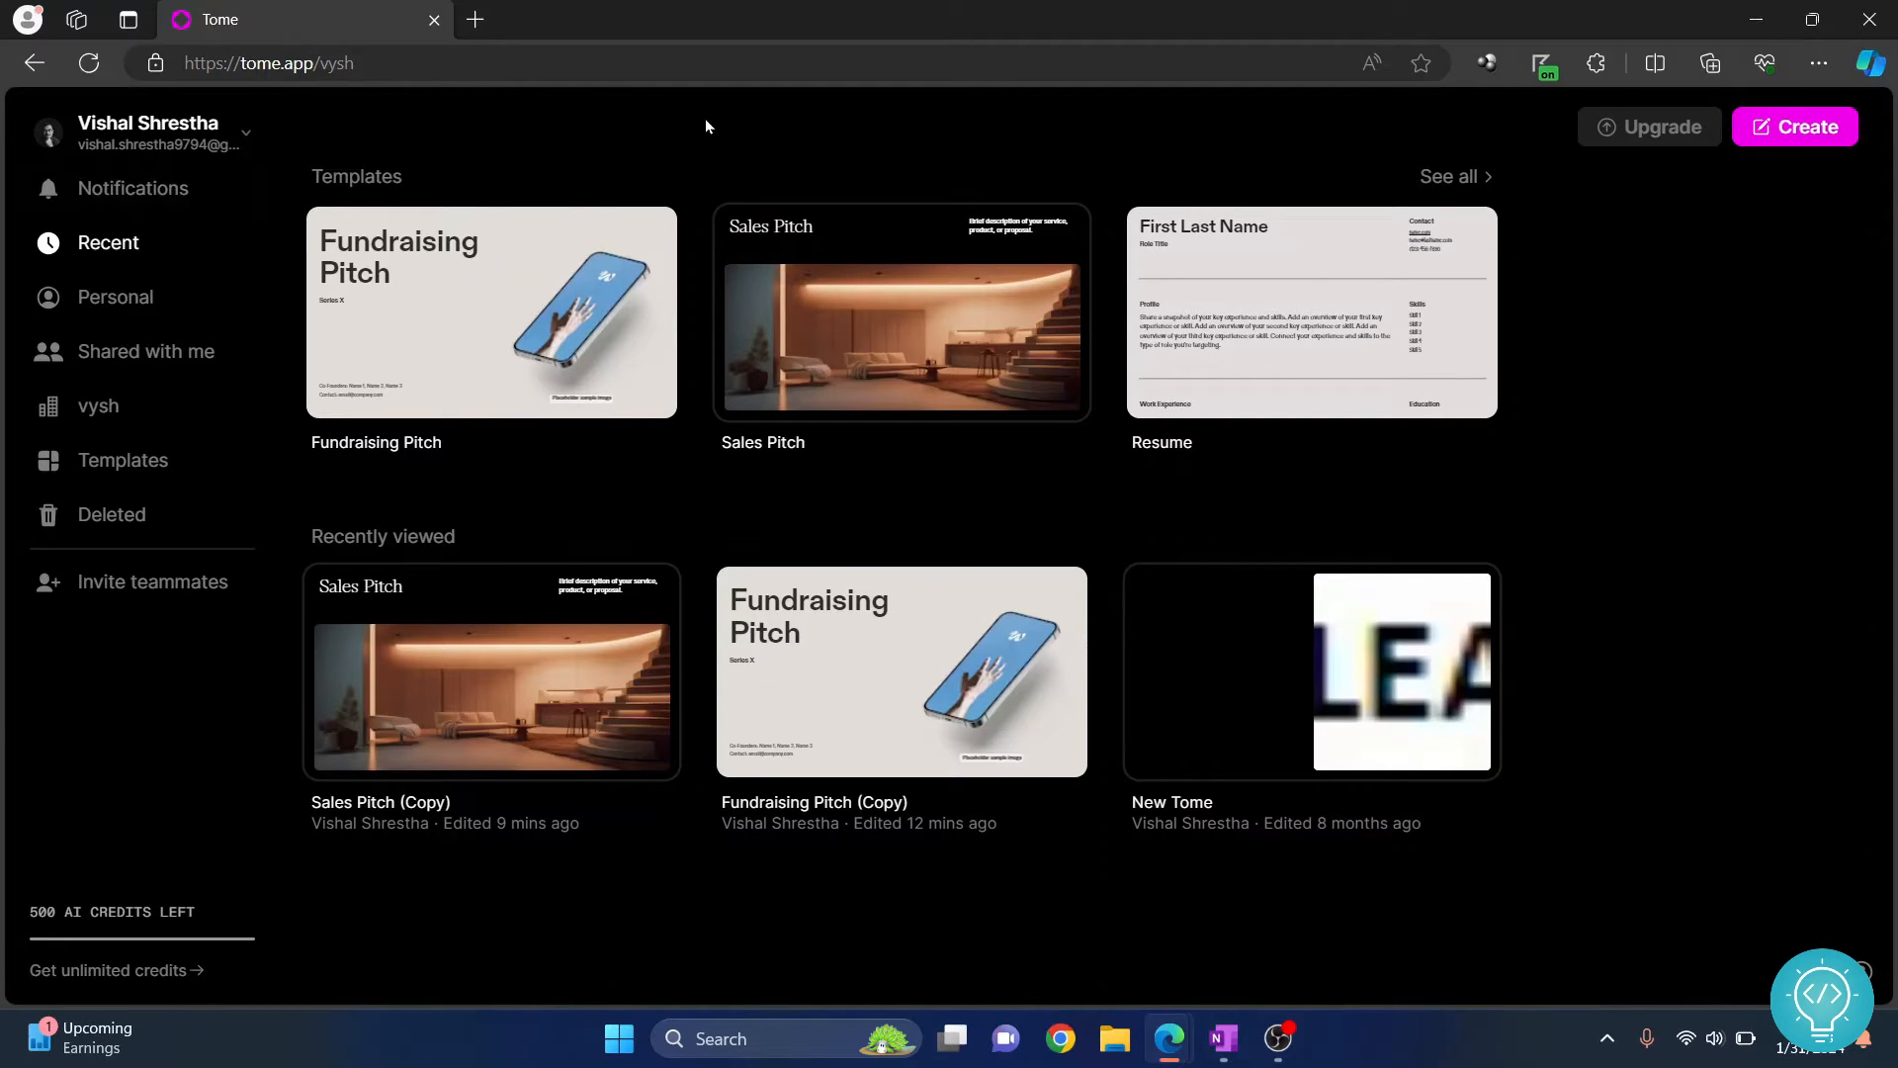
mouse_move(1295, 589)
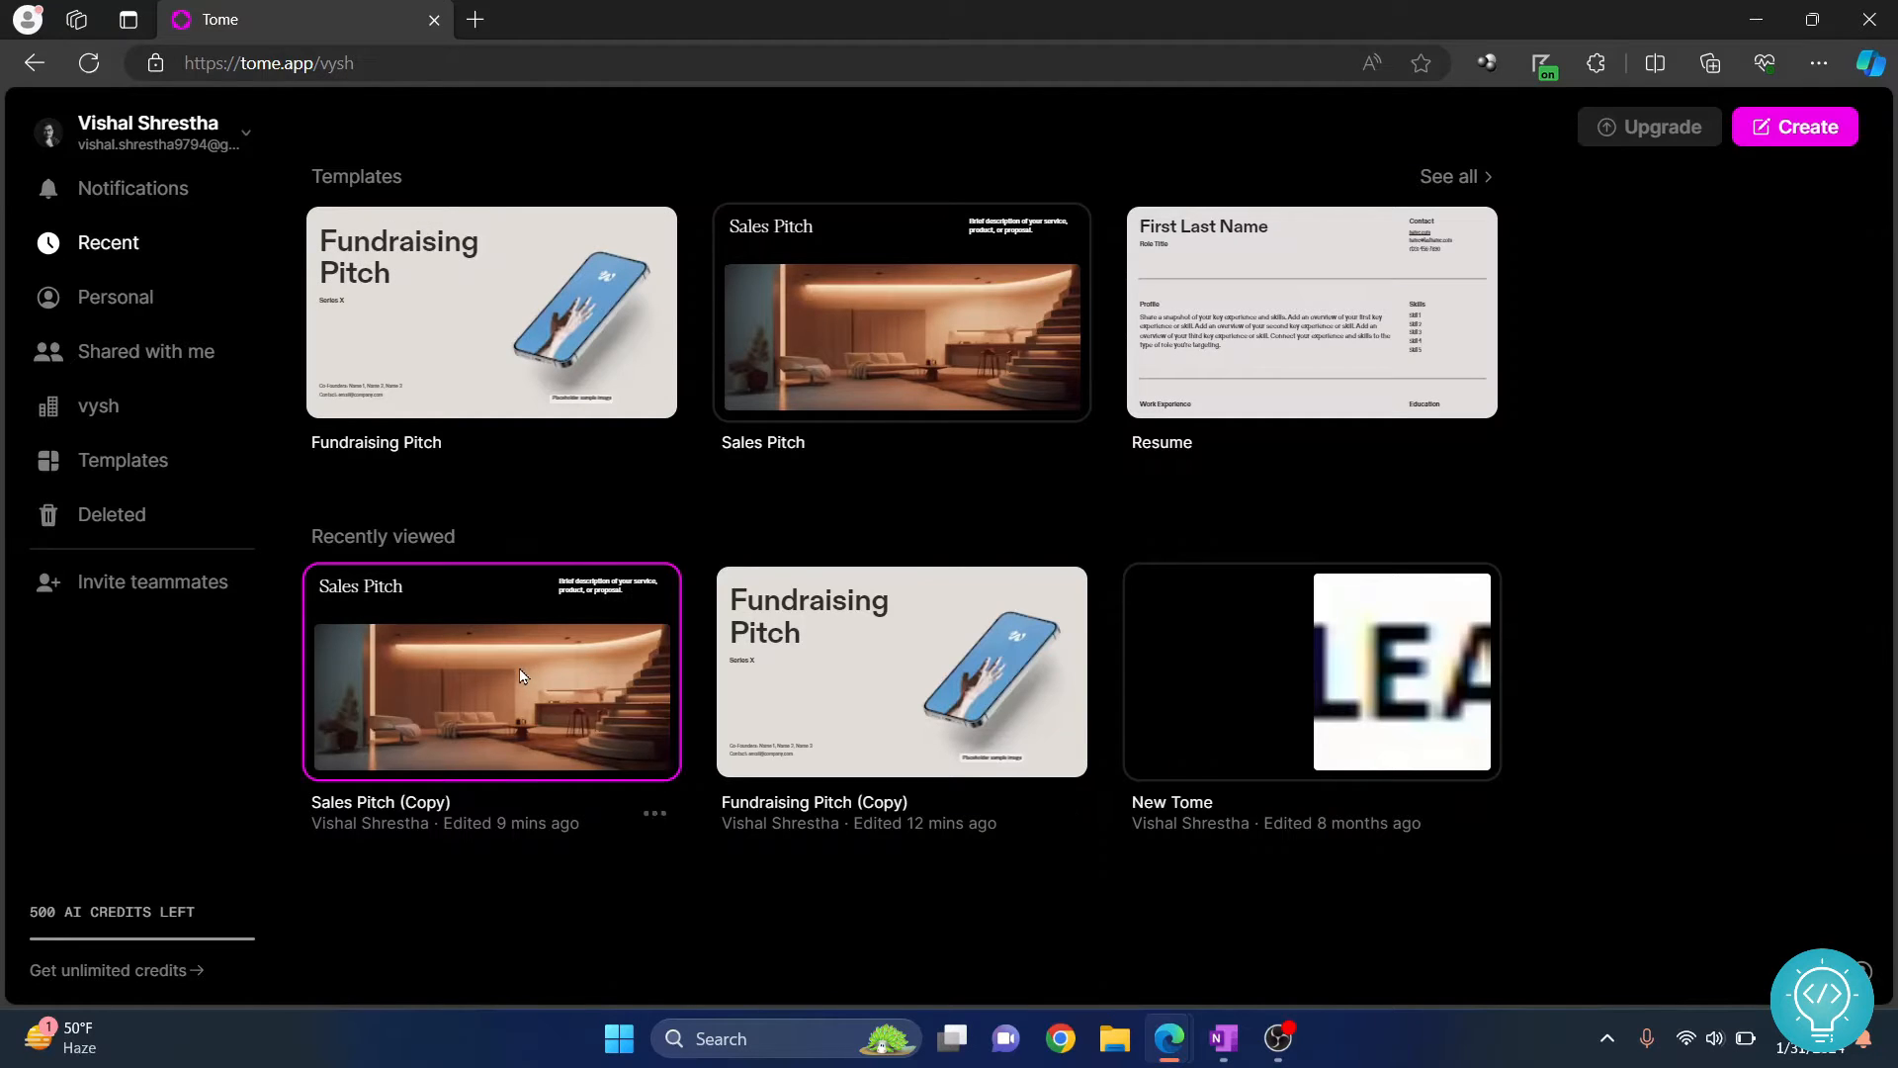
Open the Sales Pitch (Copy) thumbnail from Recently viewed on the Tome home page
click(492, 672)
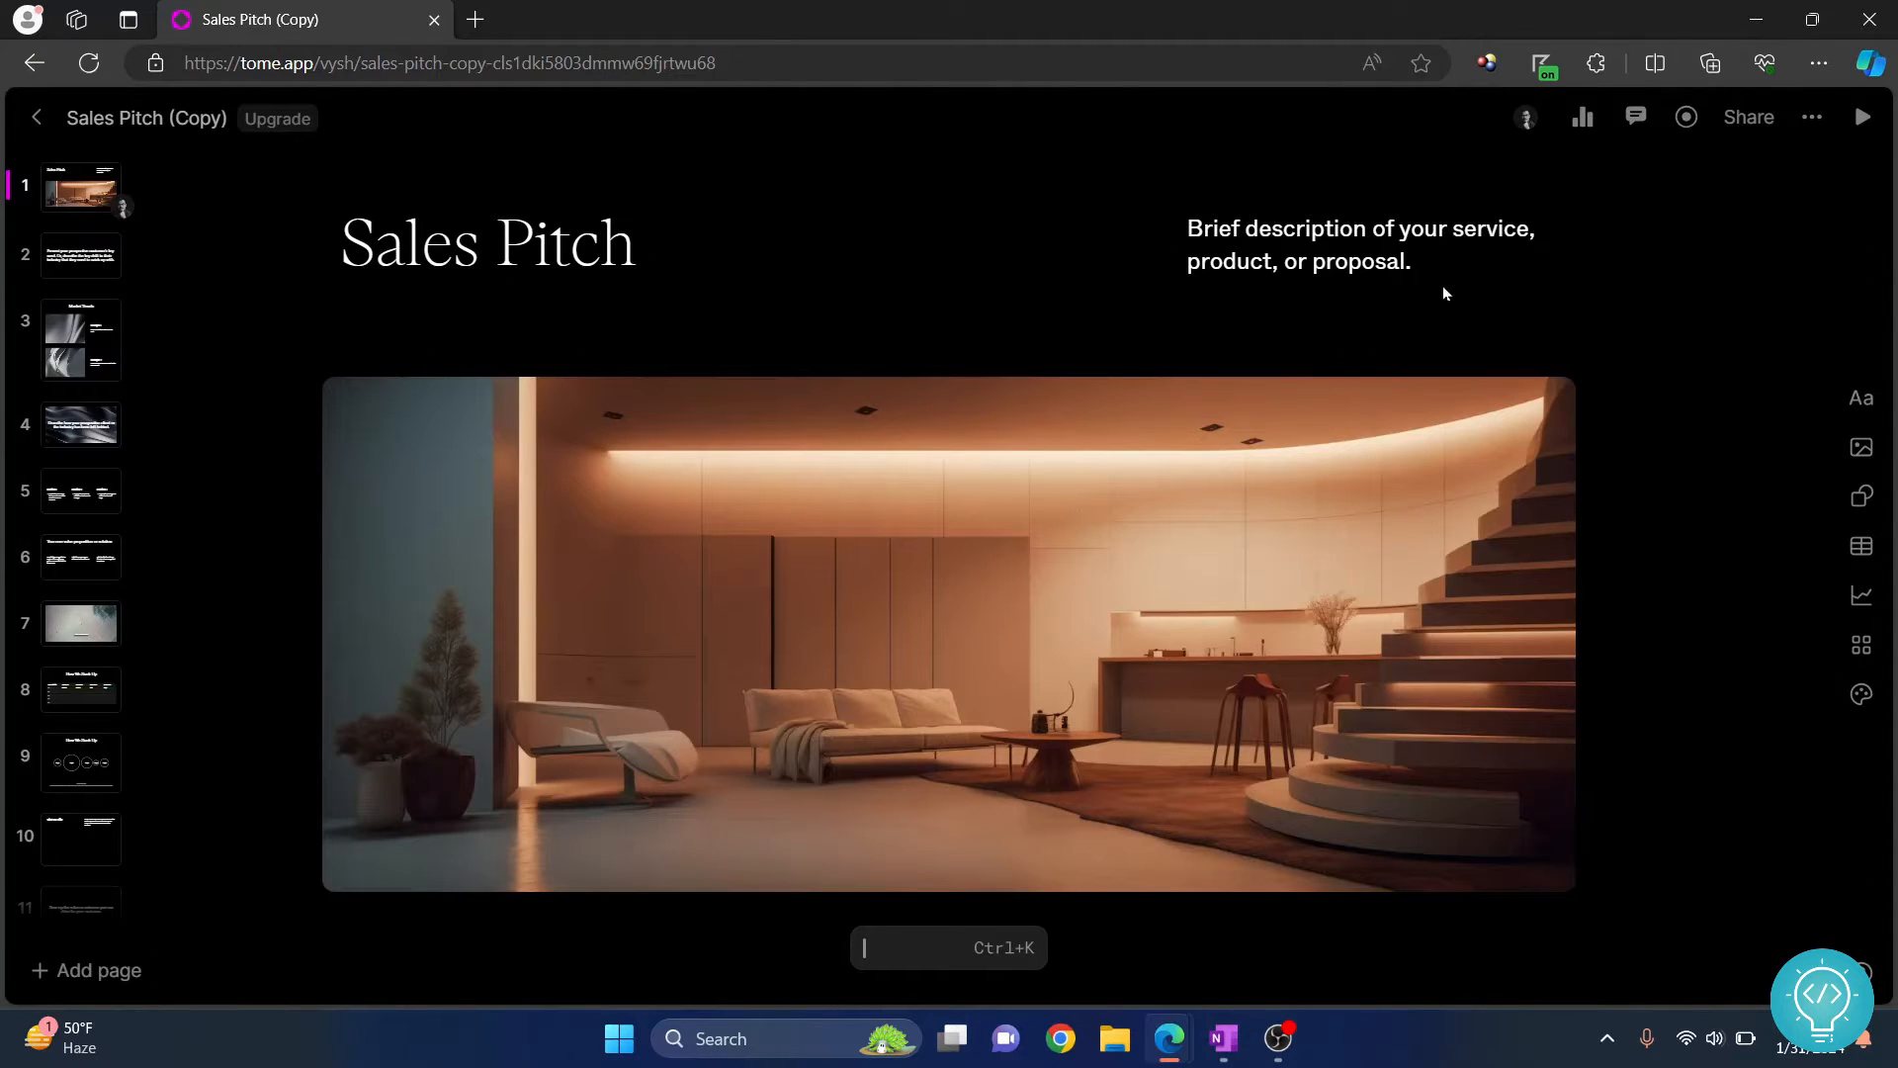
click(1749, 118)
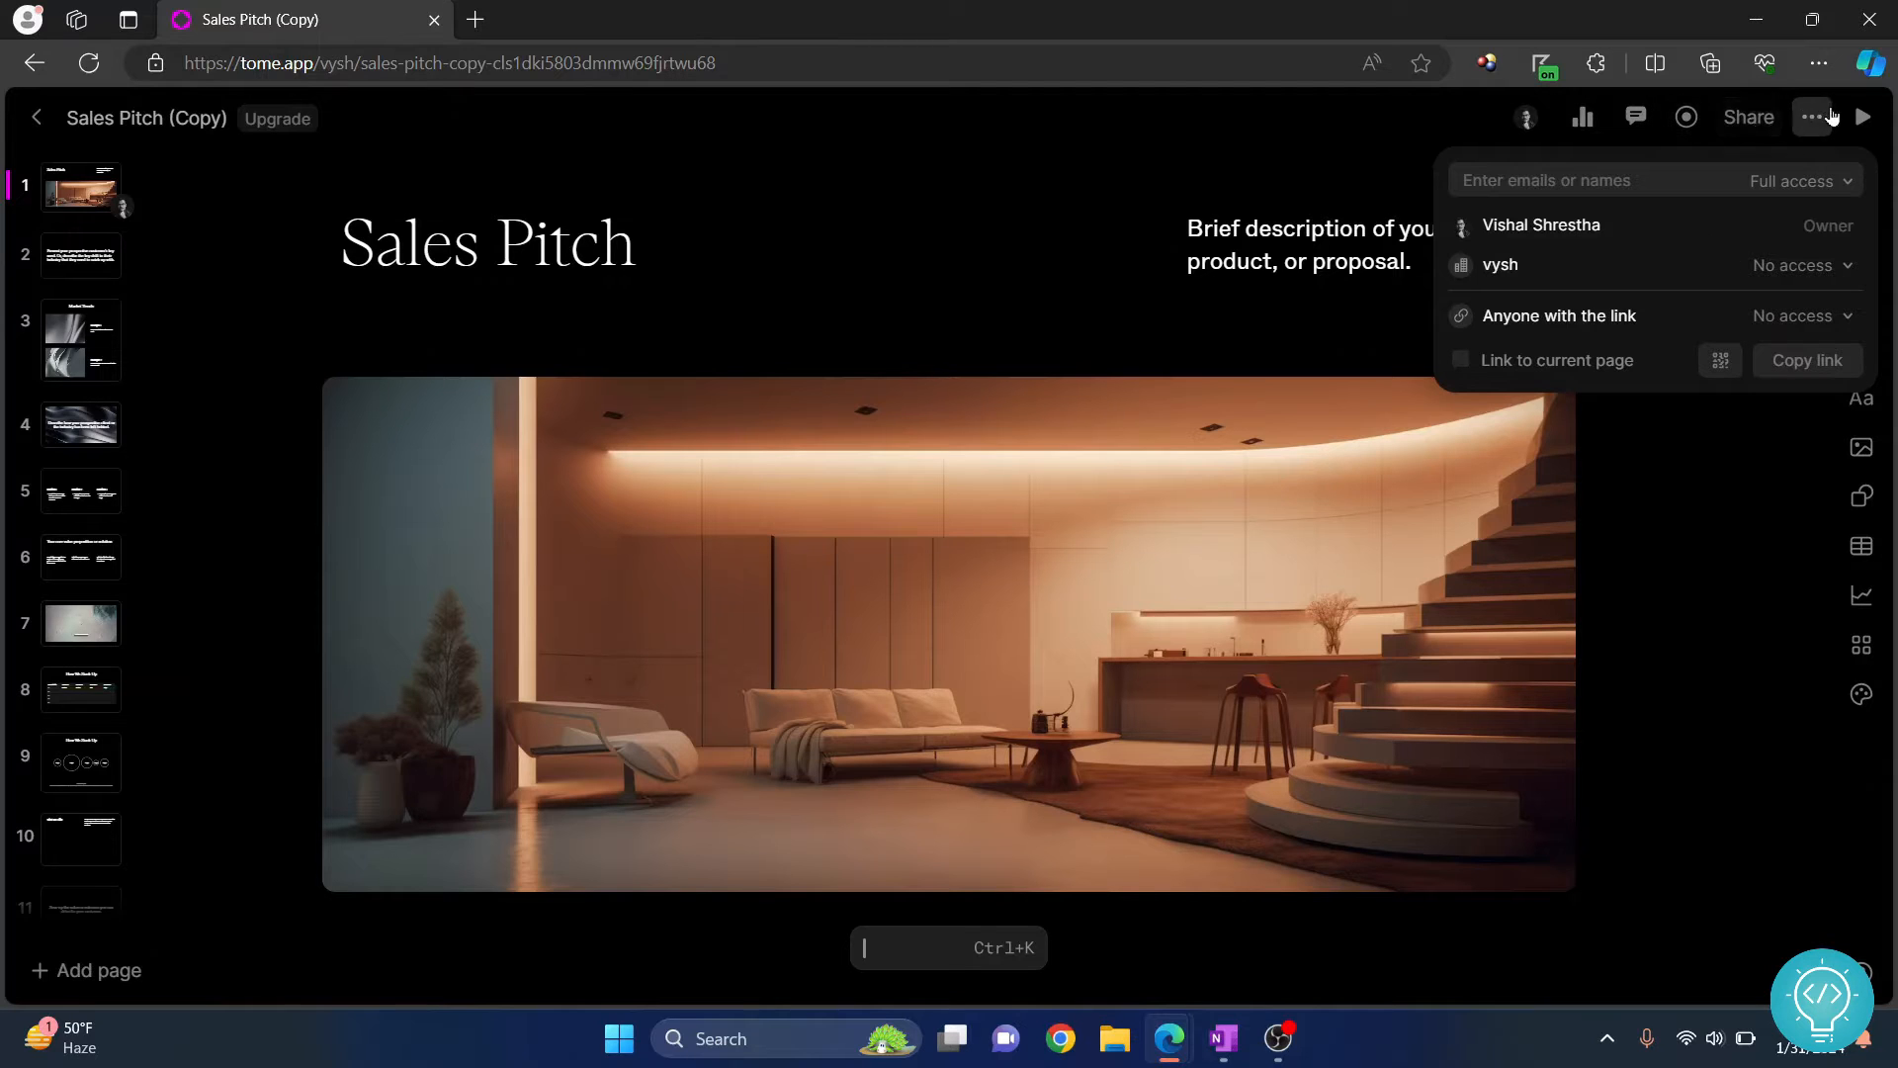
click(1812, 118)
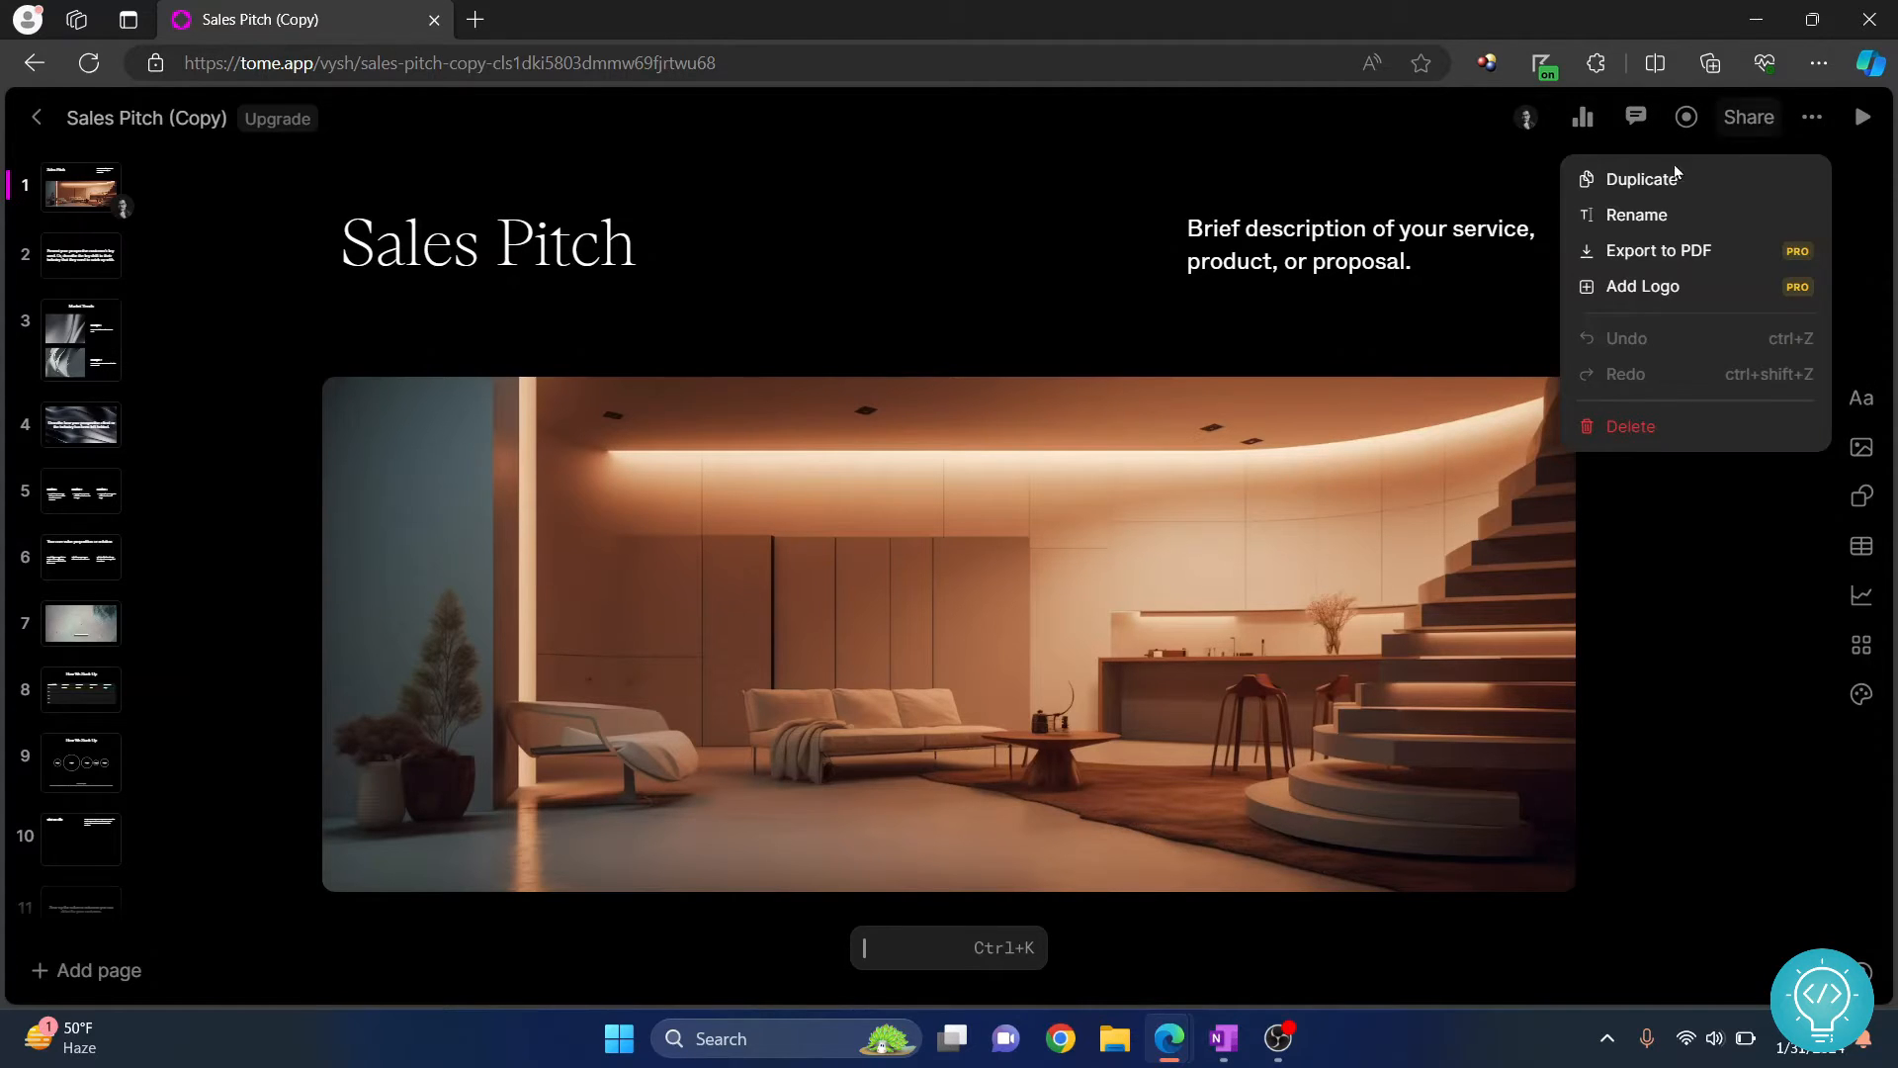
mouse_move(1659, 251)
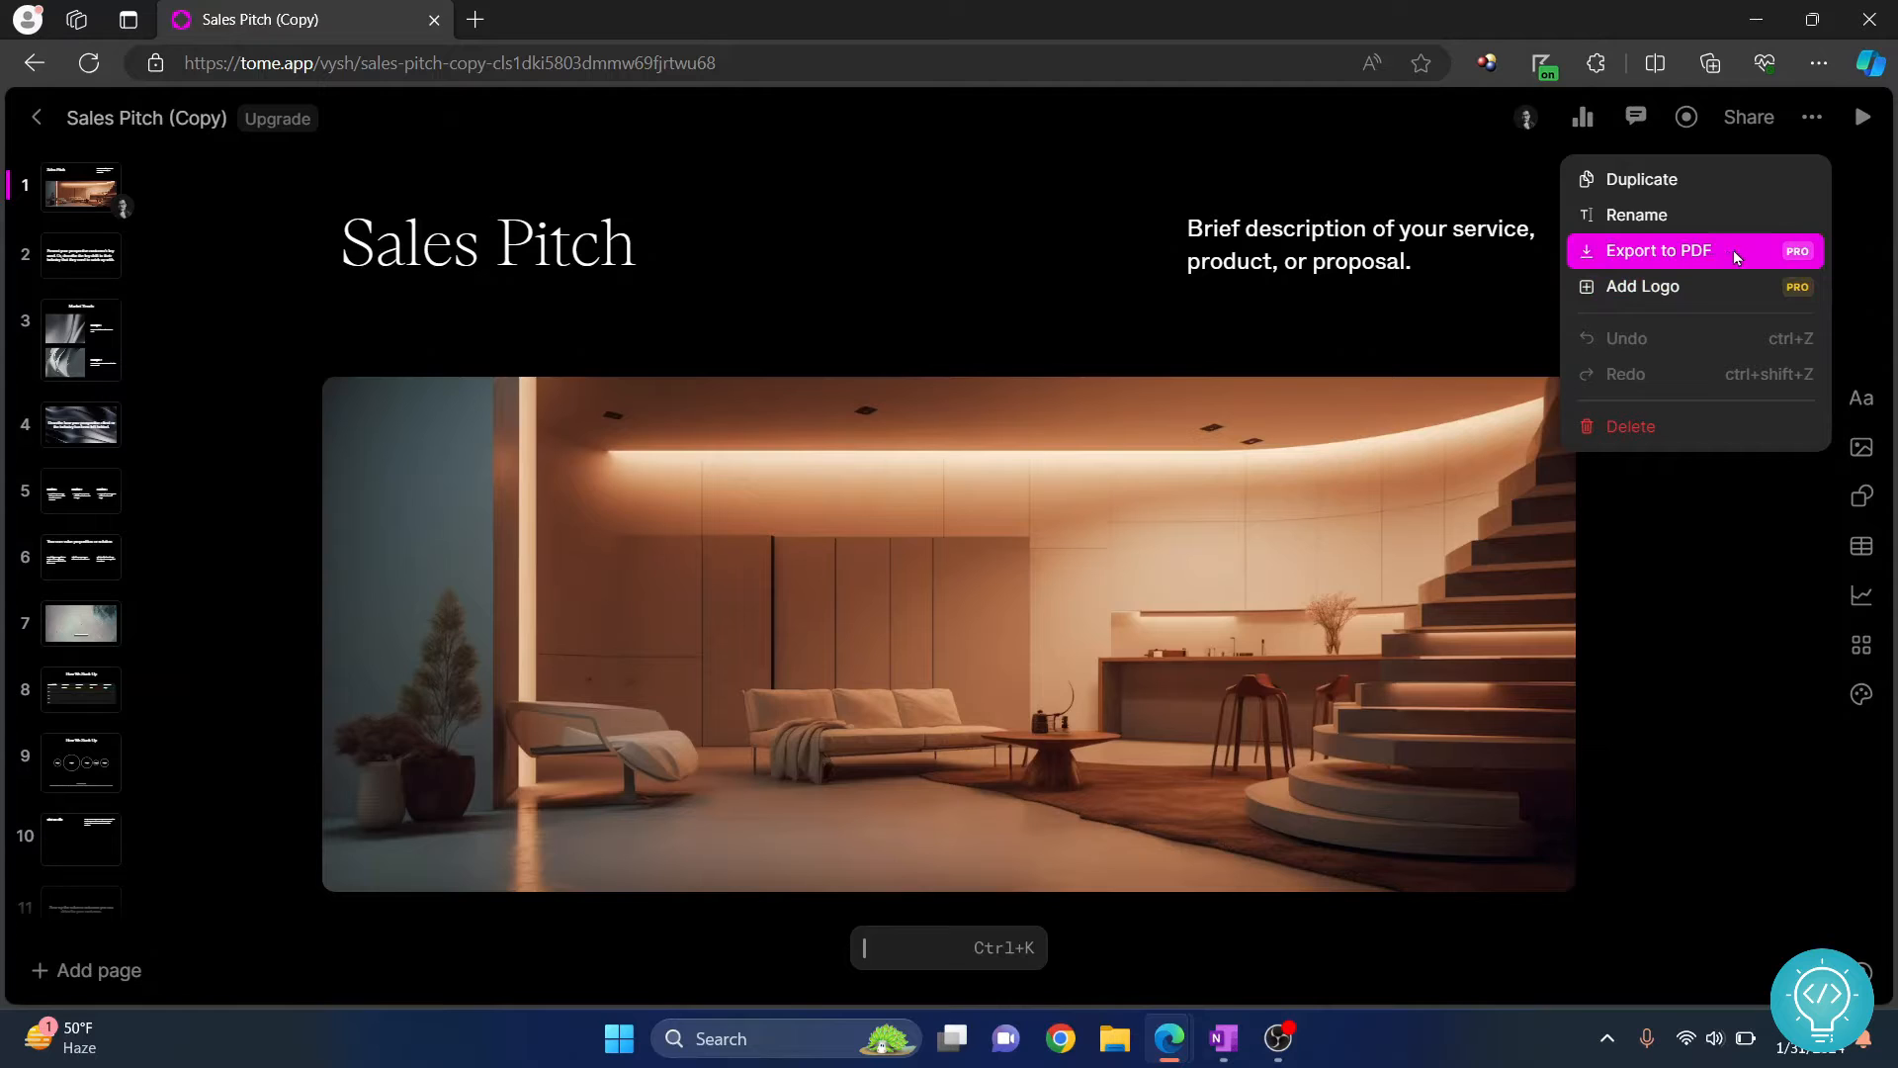
mouse_move(1800, 258)
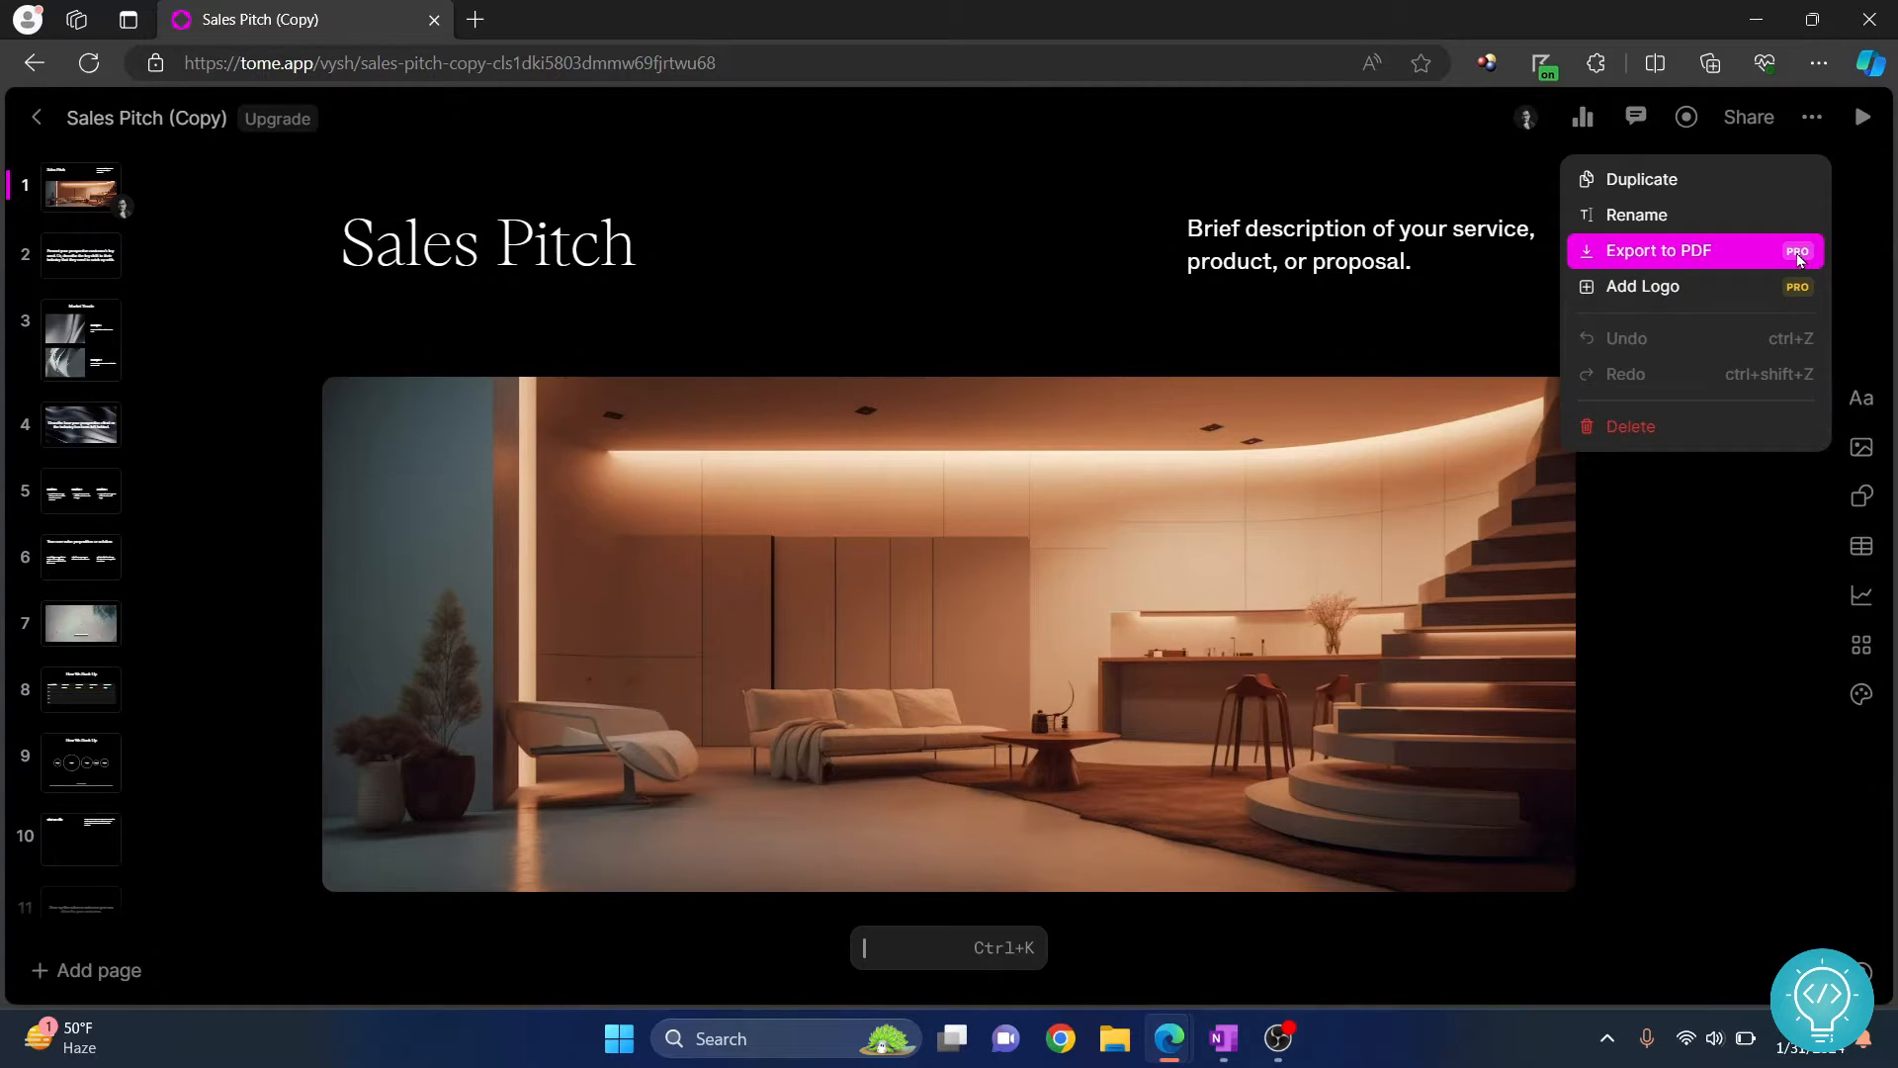
mouse_move(1642, 286)
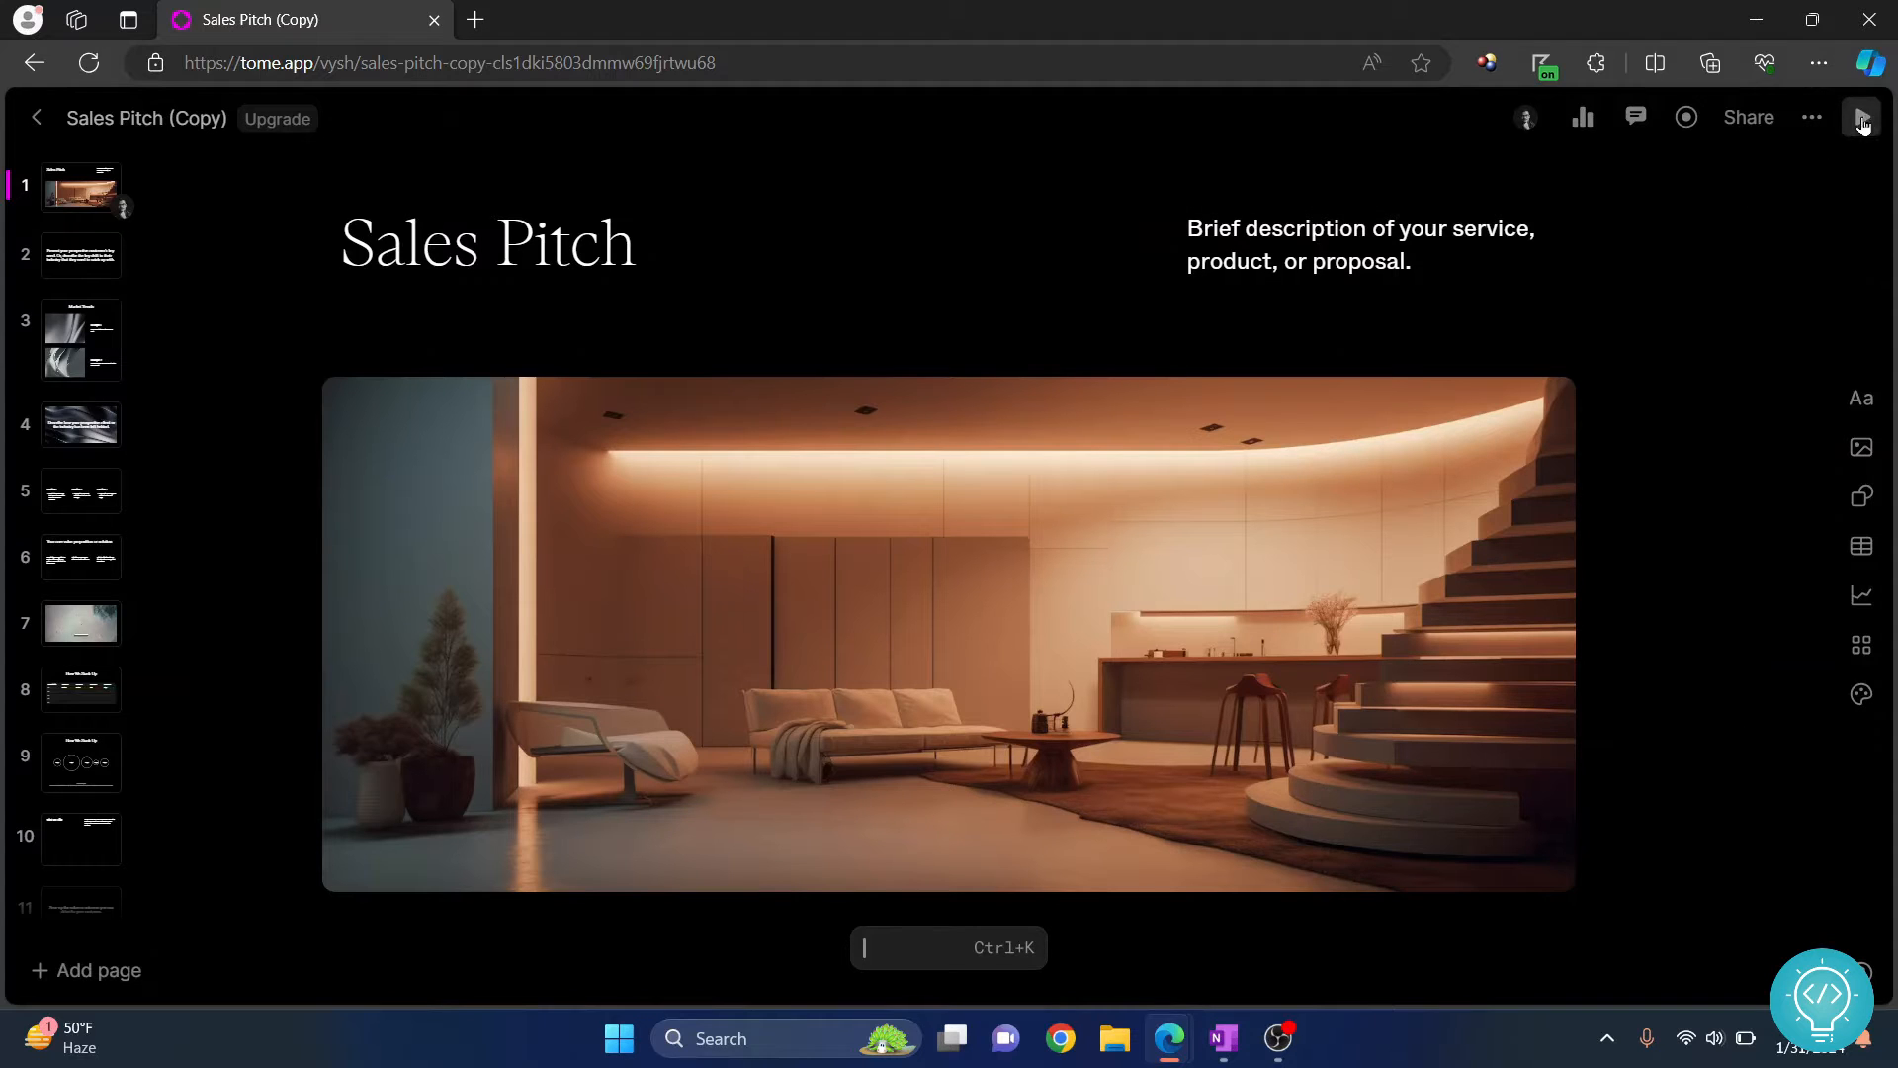
Present the Sales Pitch slides with Play and toggle browser full screen (F11) to capture them
click(1862, 118)
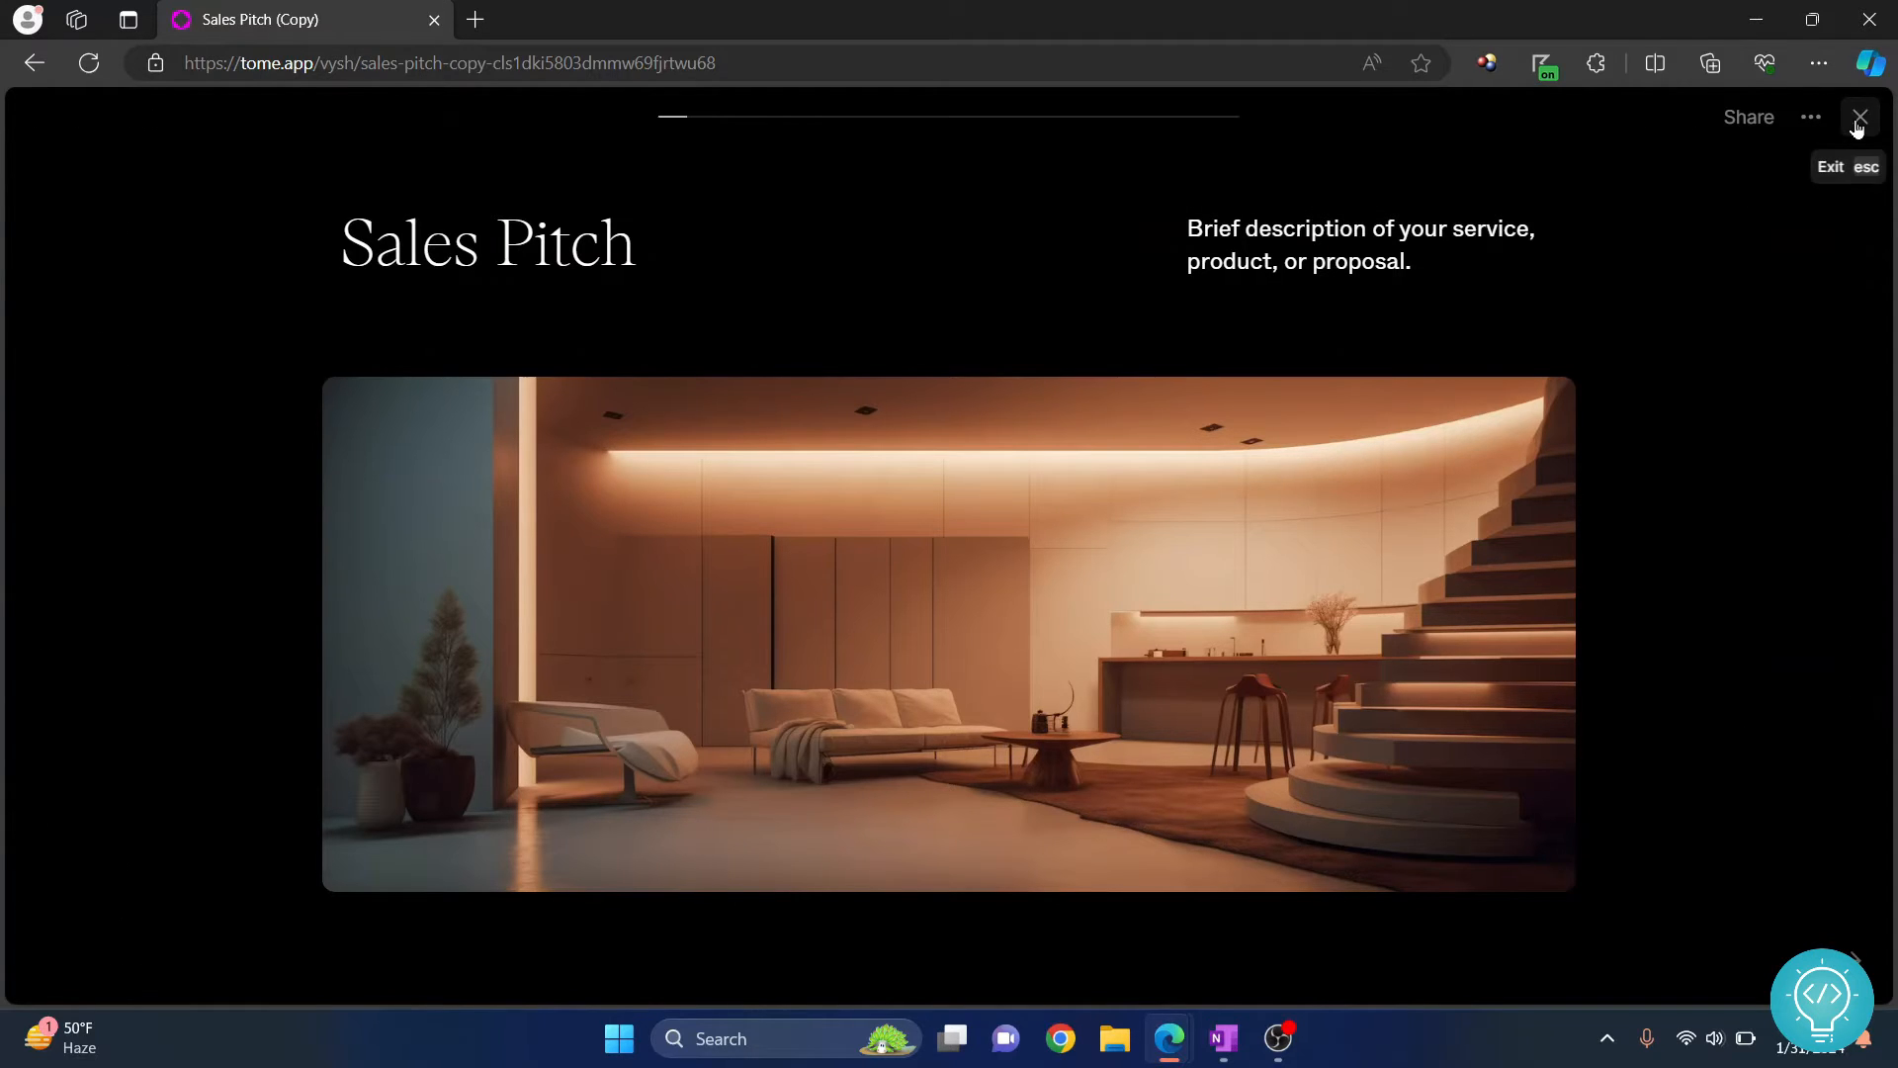
mouse_move(139, 544)
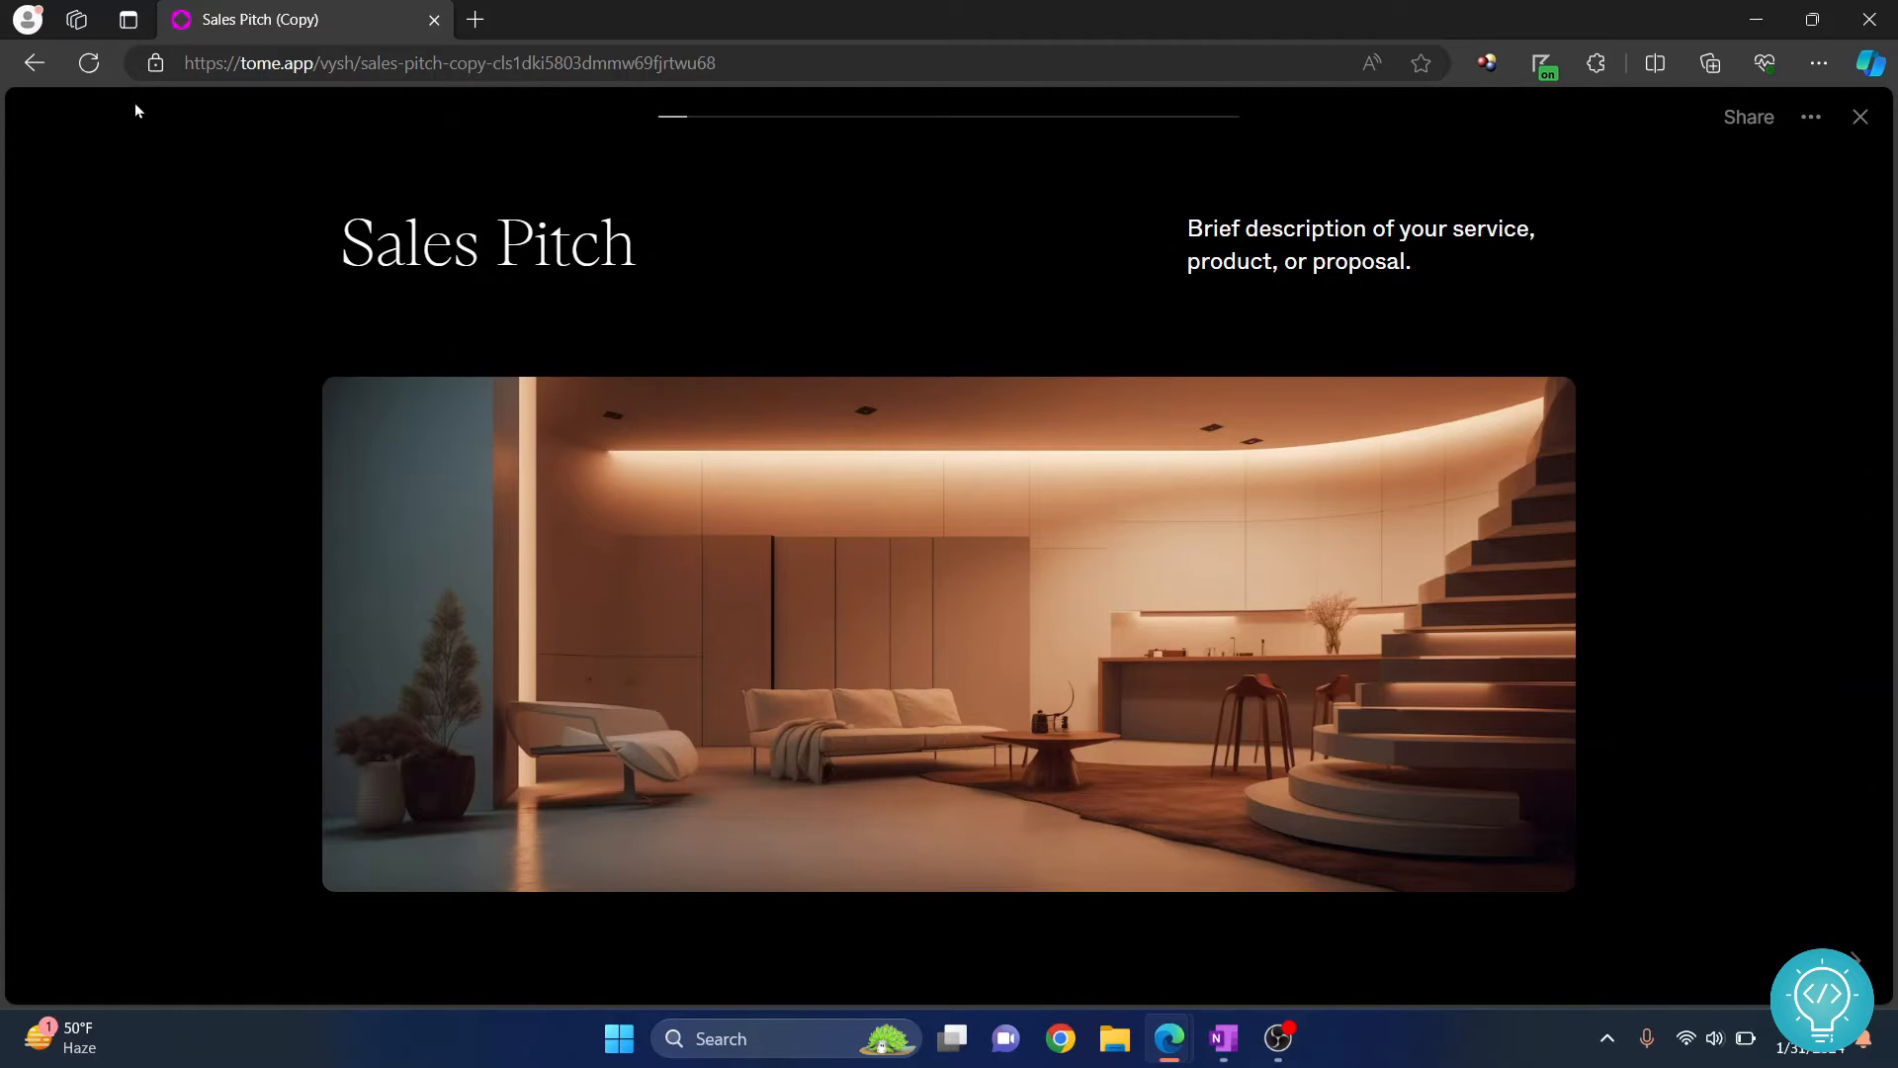
mouse_move(1045, 46)
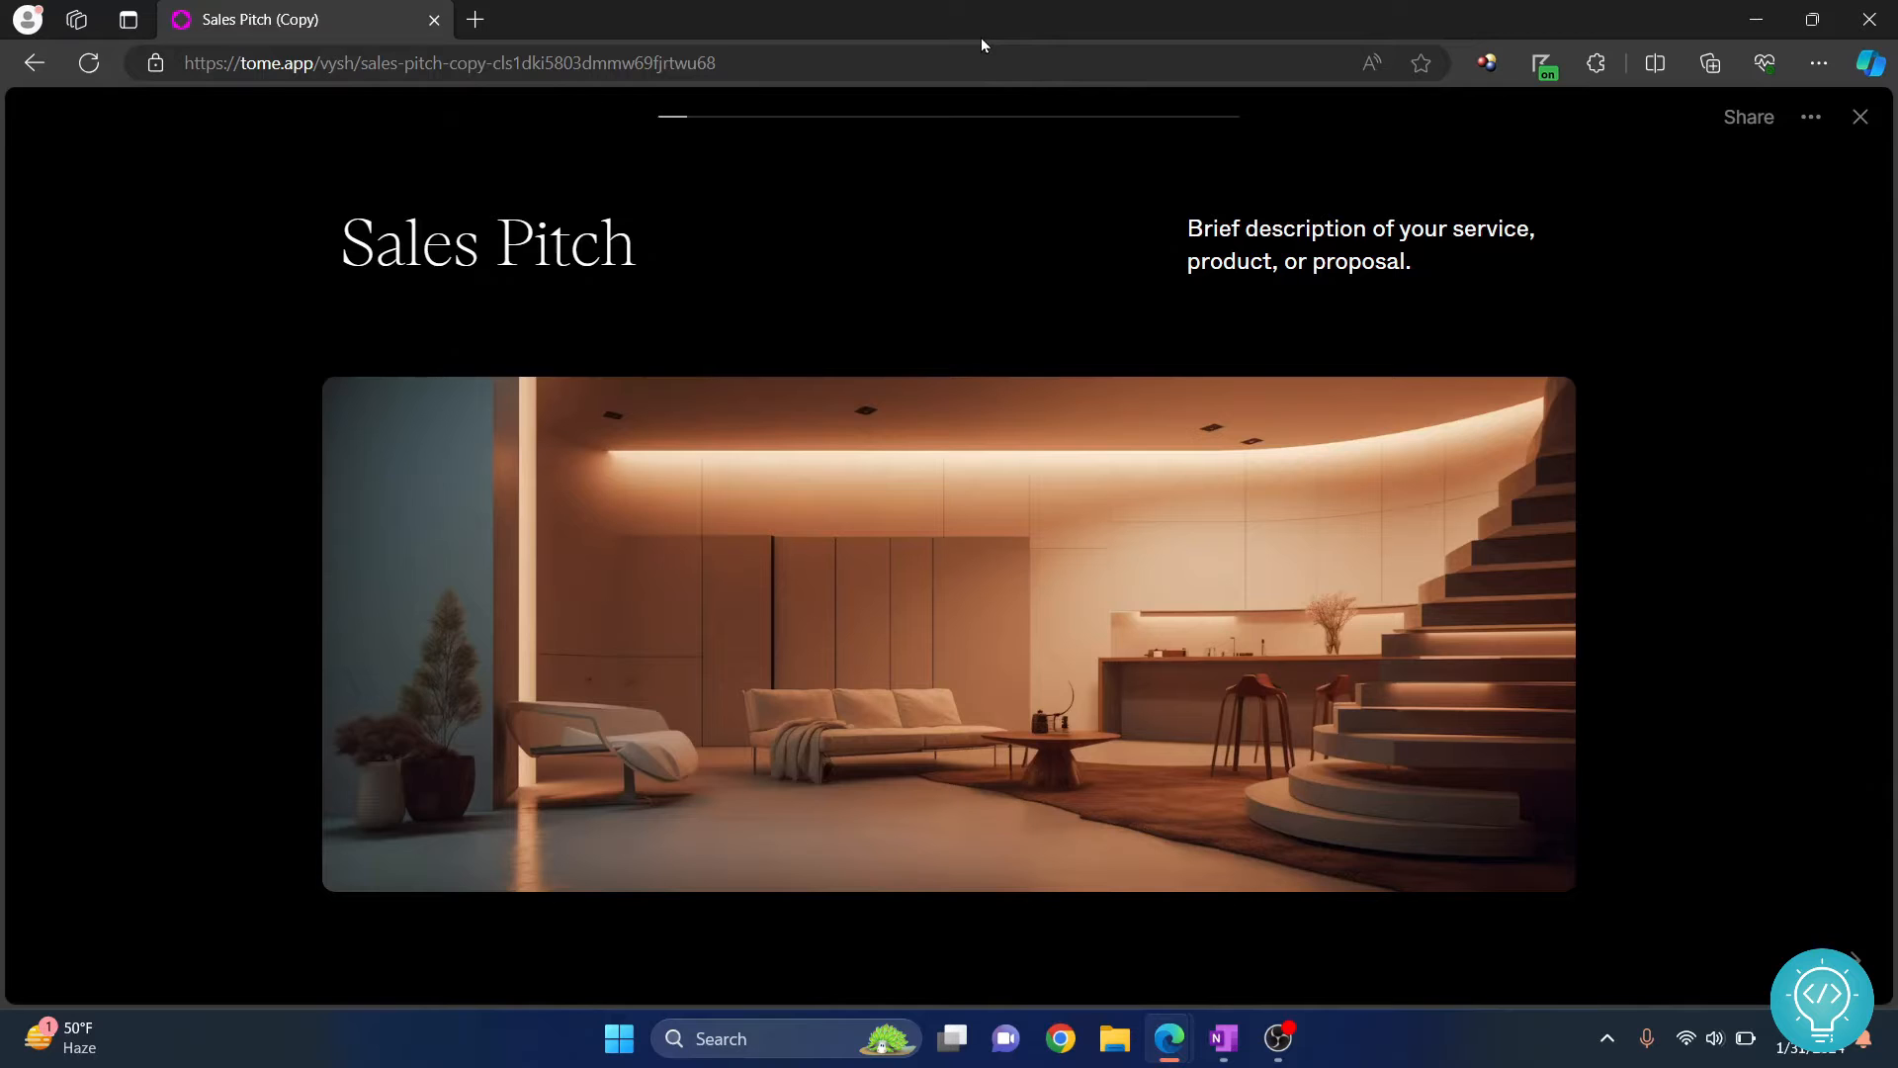
key(F11)
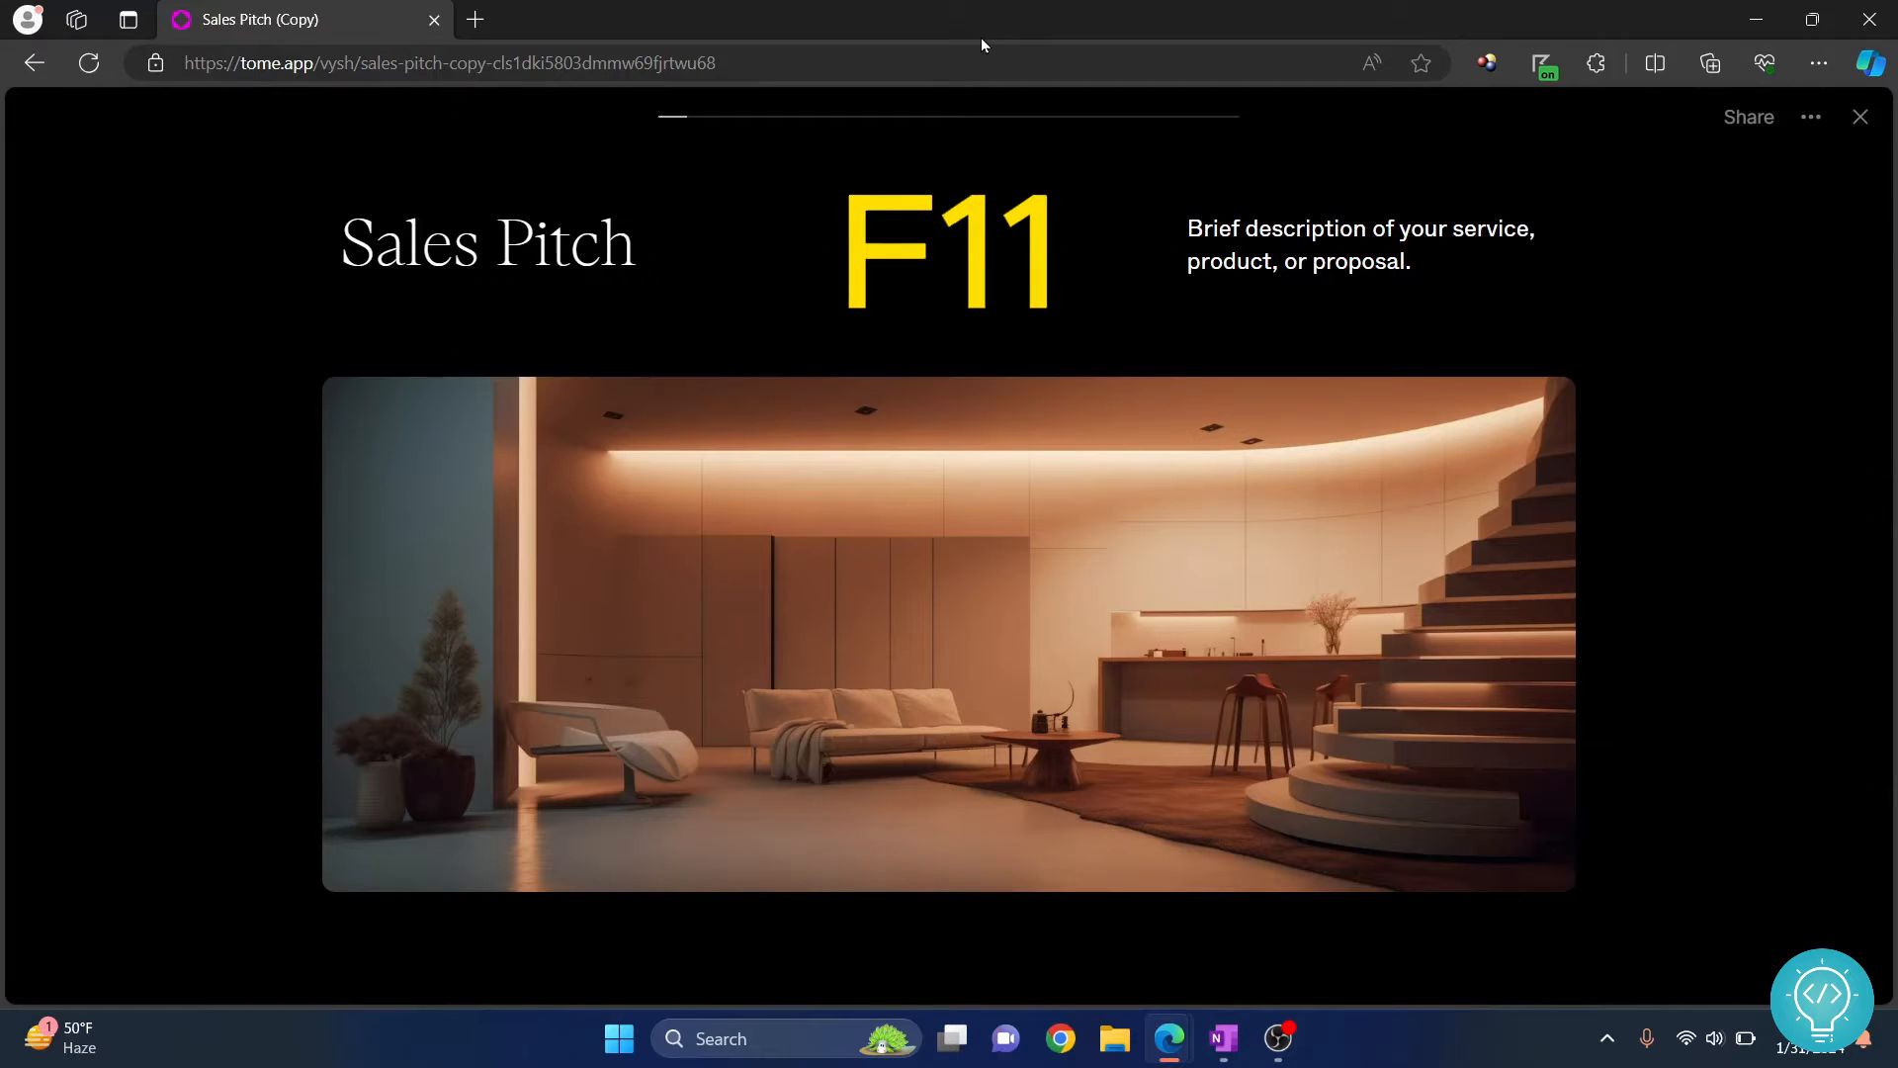
key(F11)
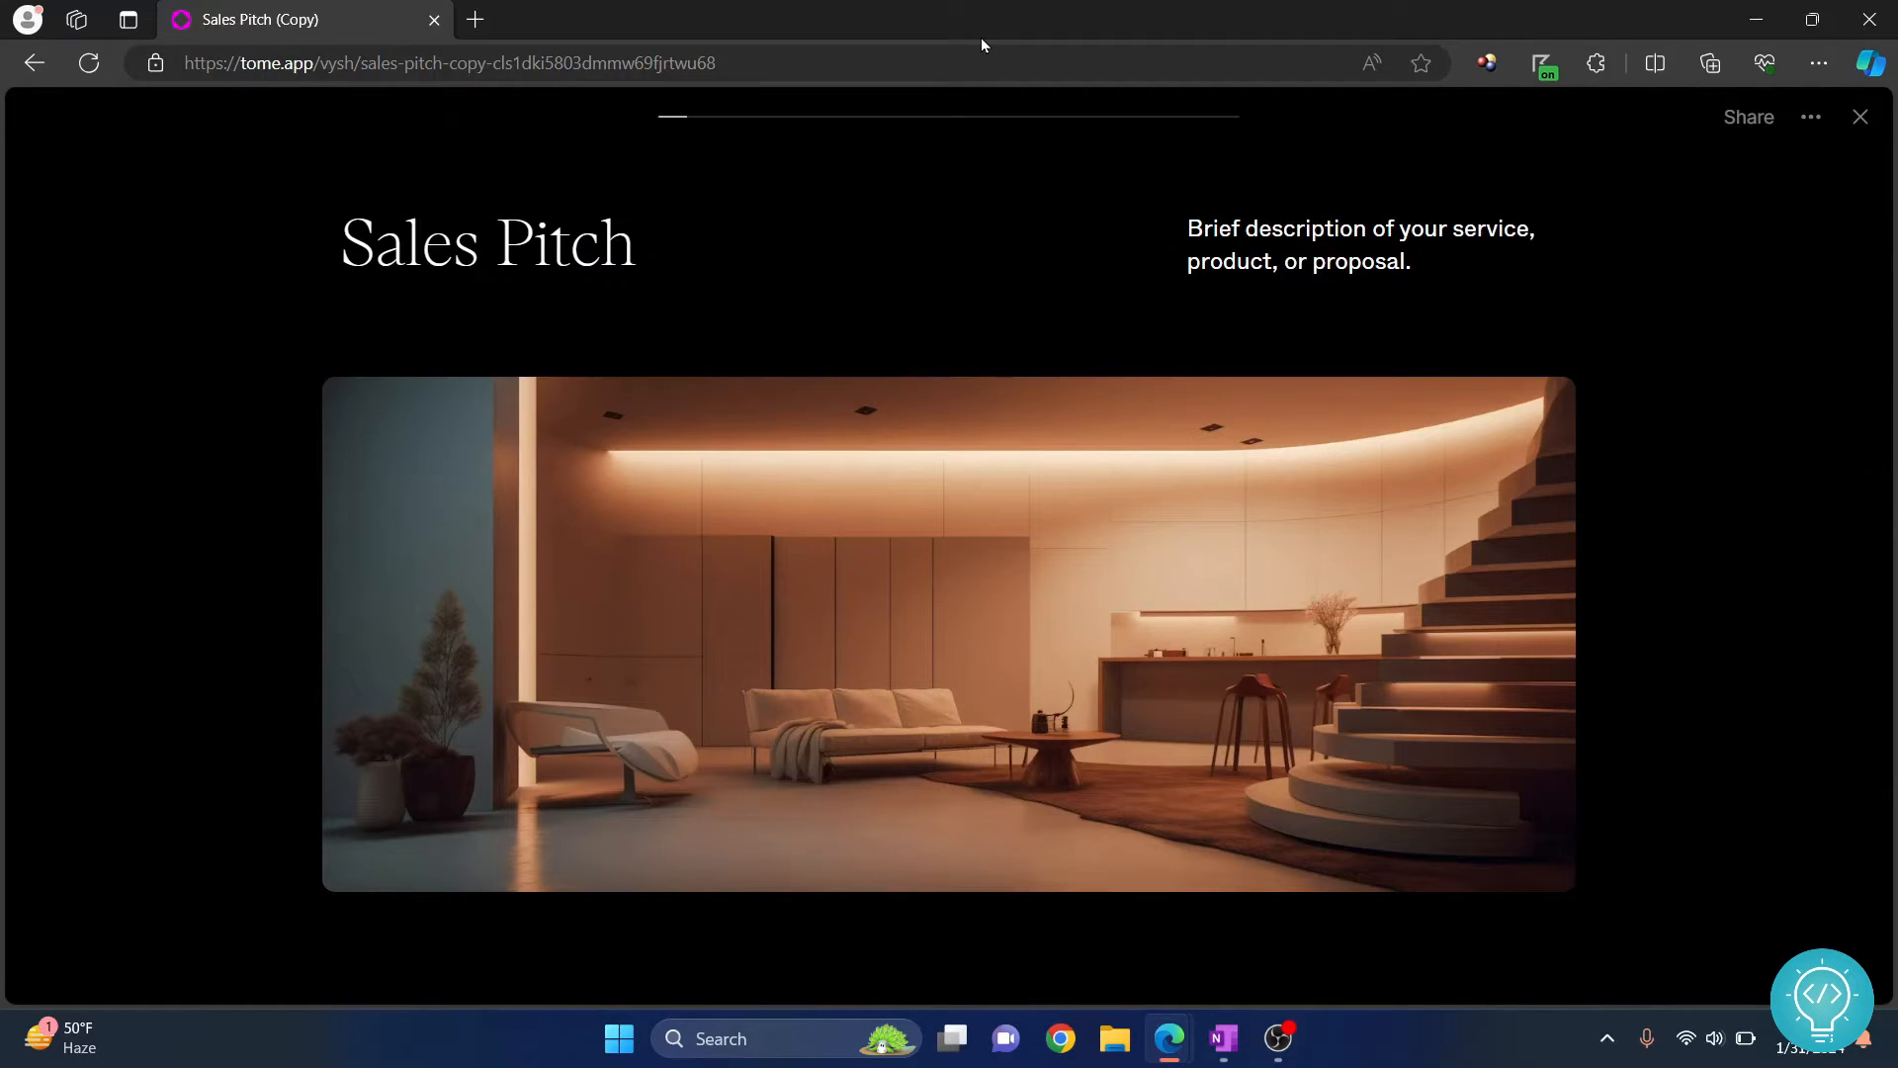
key(f11)
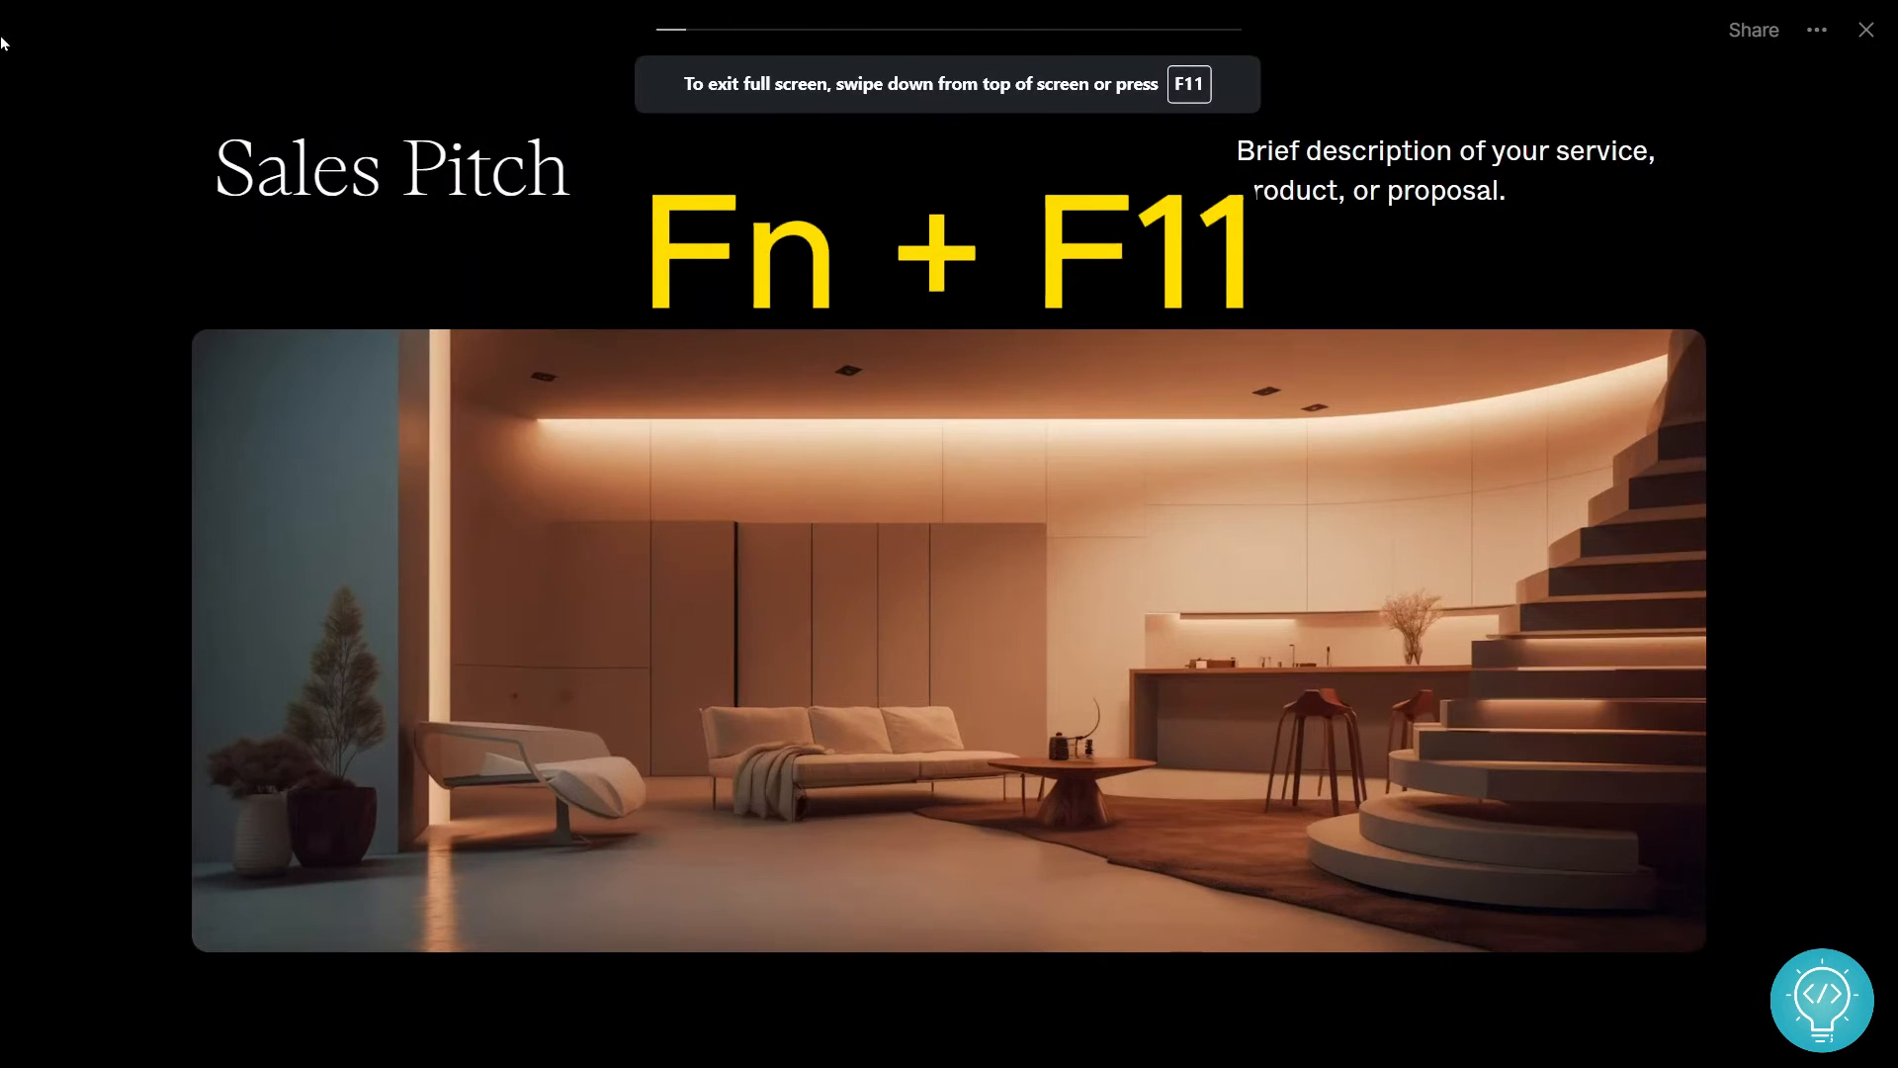
key(F11)
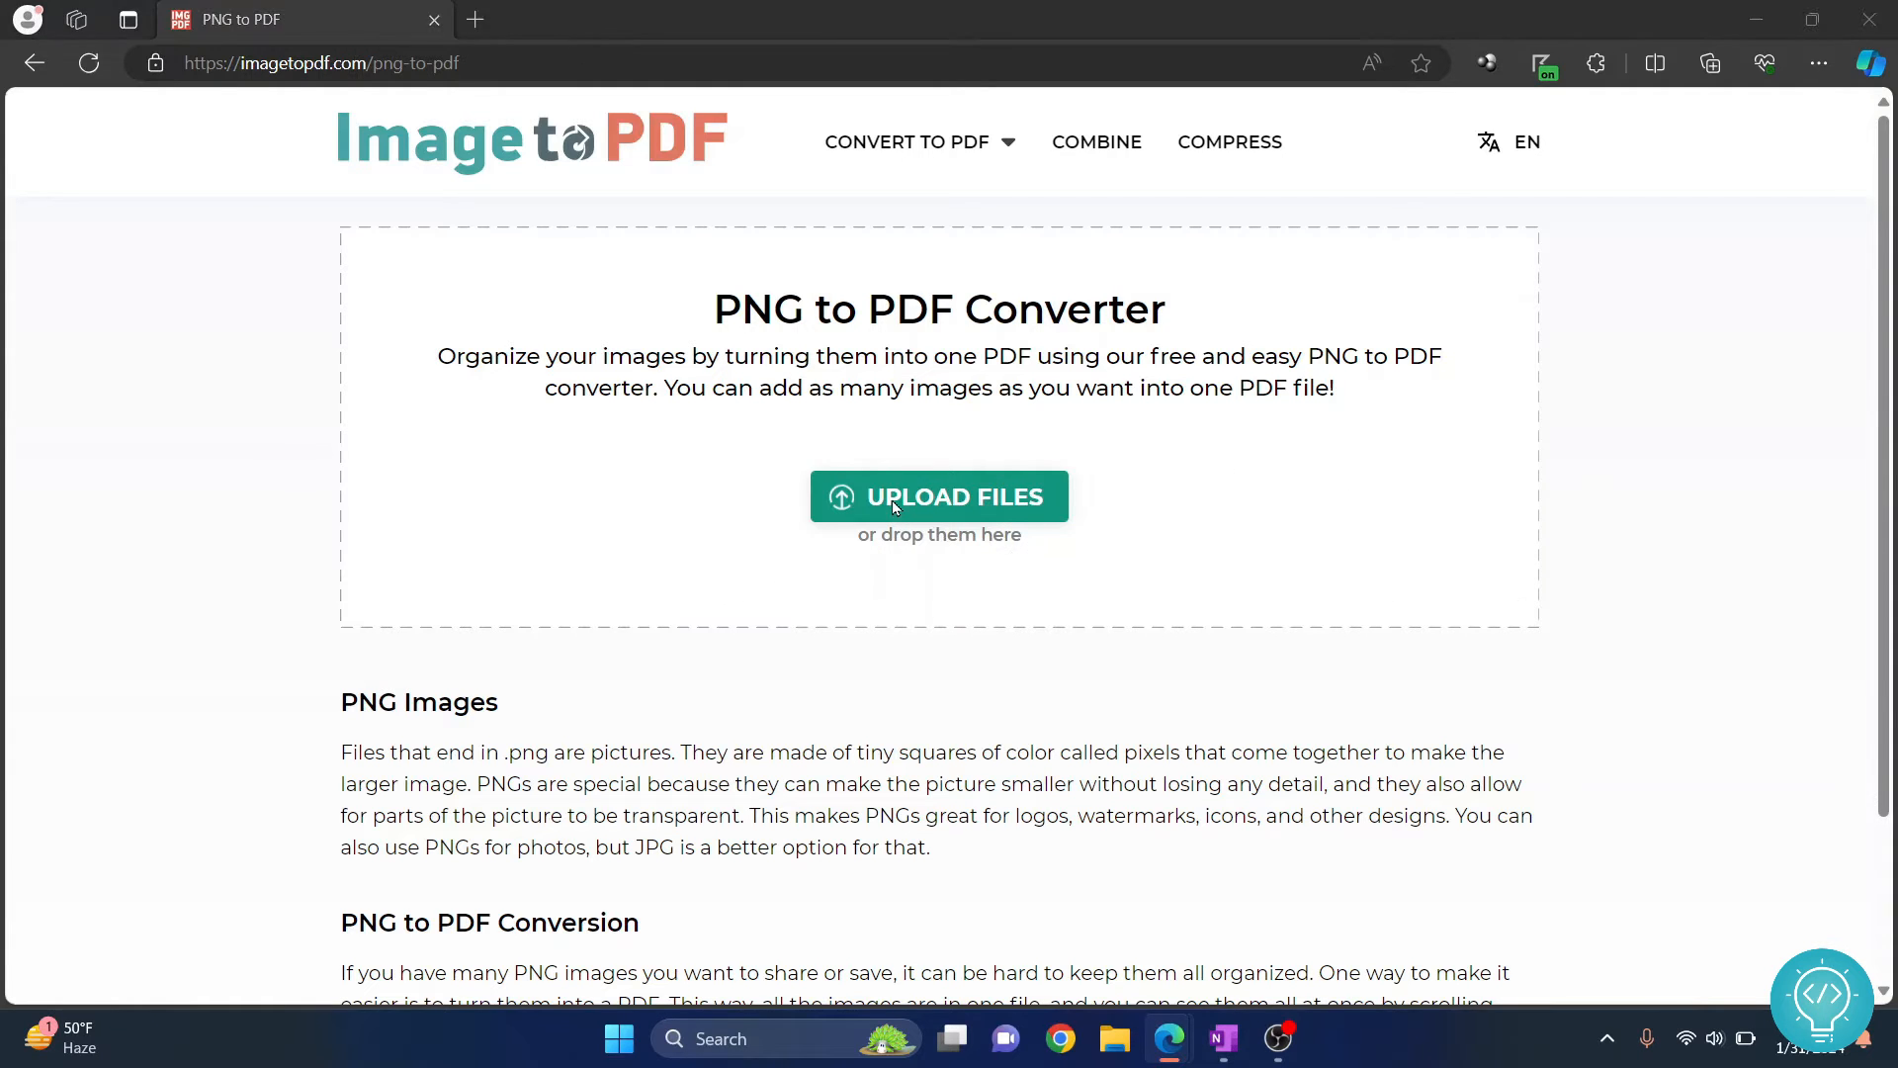
Upload the five slide screenshot PNGs to the imagetopdf.com converter
click(938, 497)
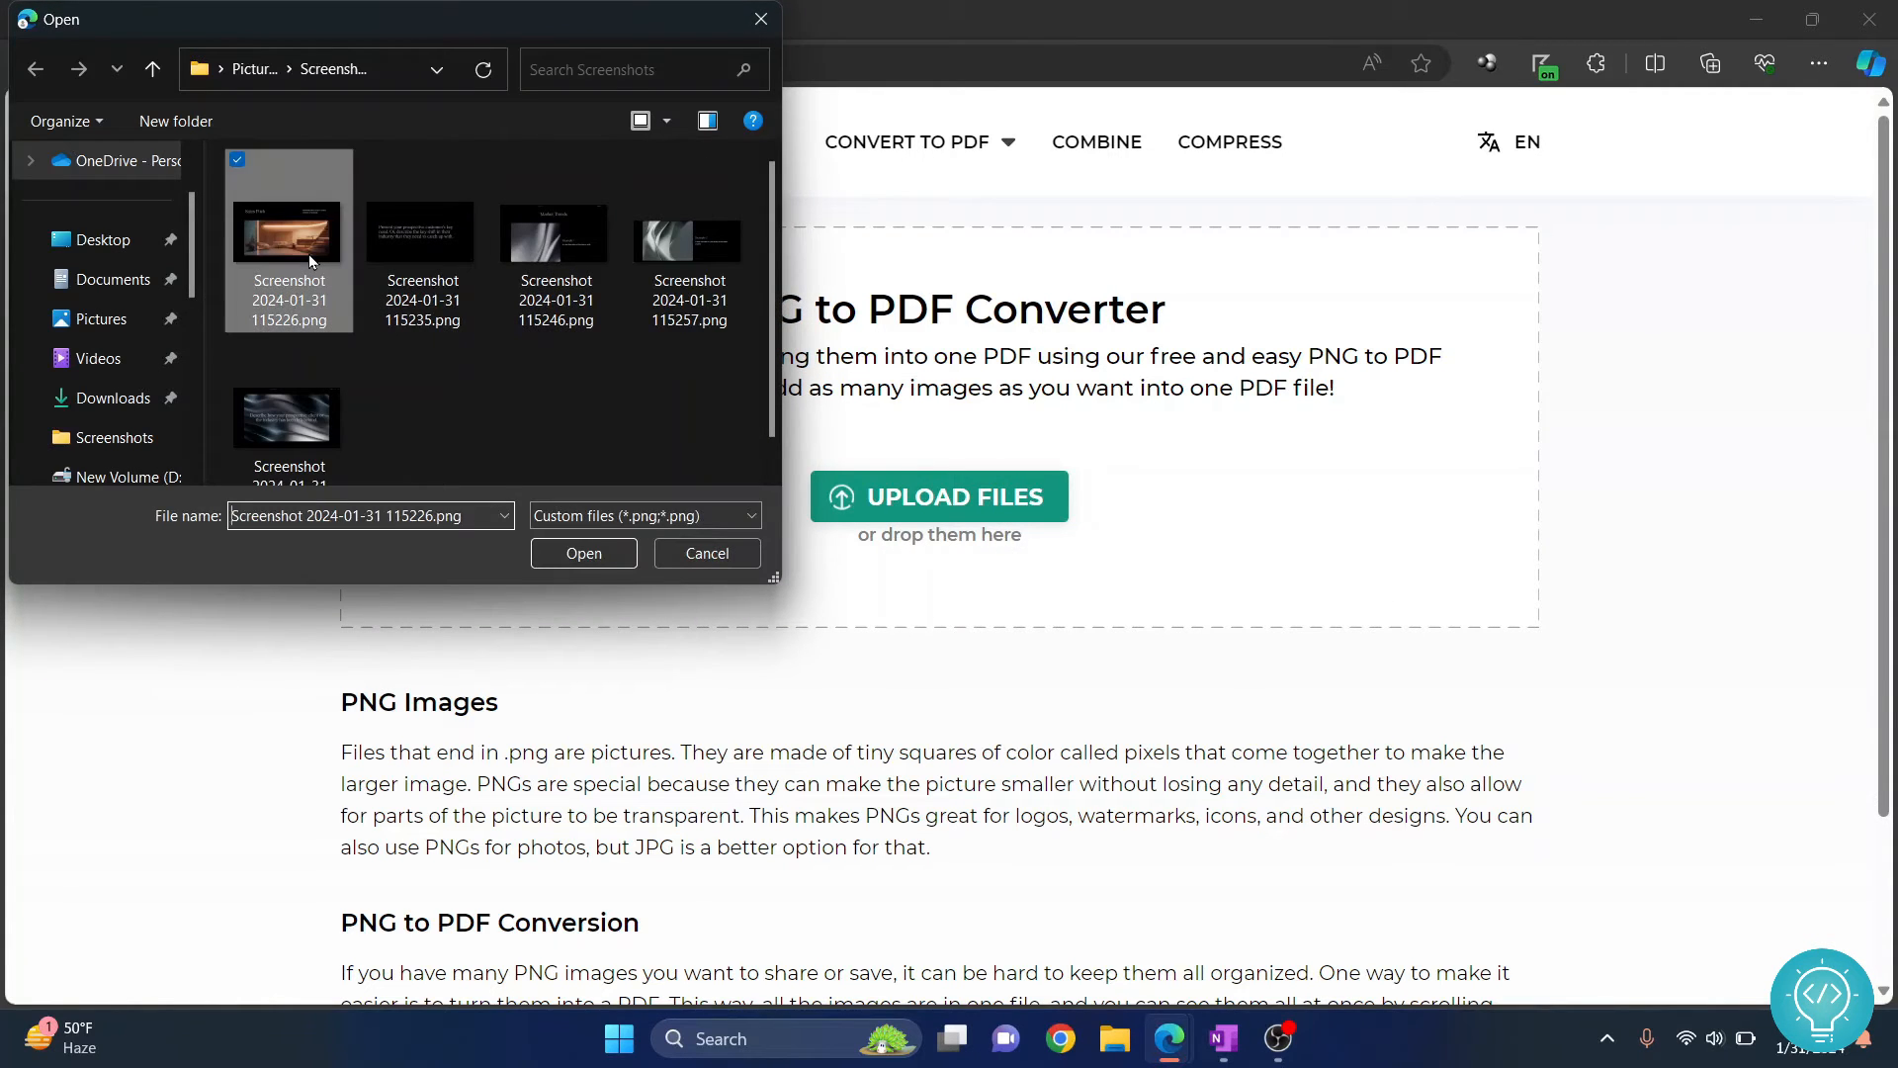
click(288, 385)
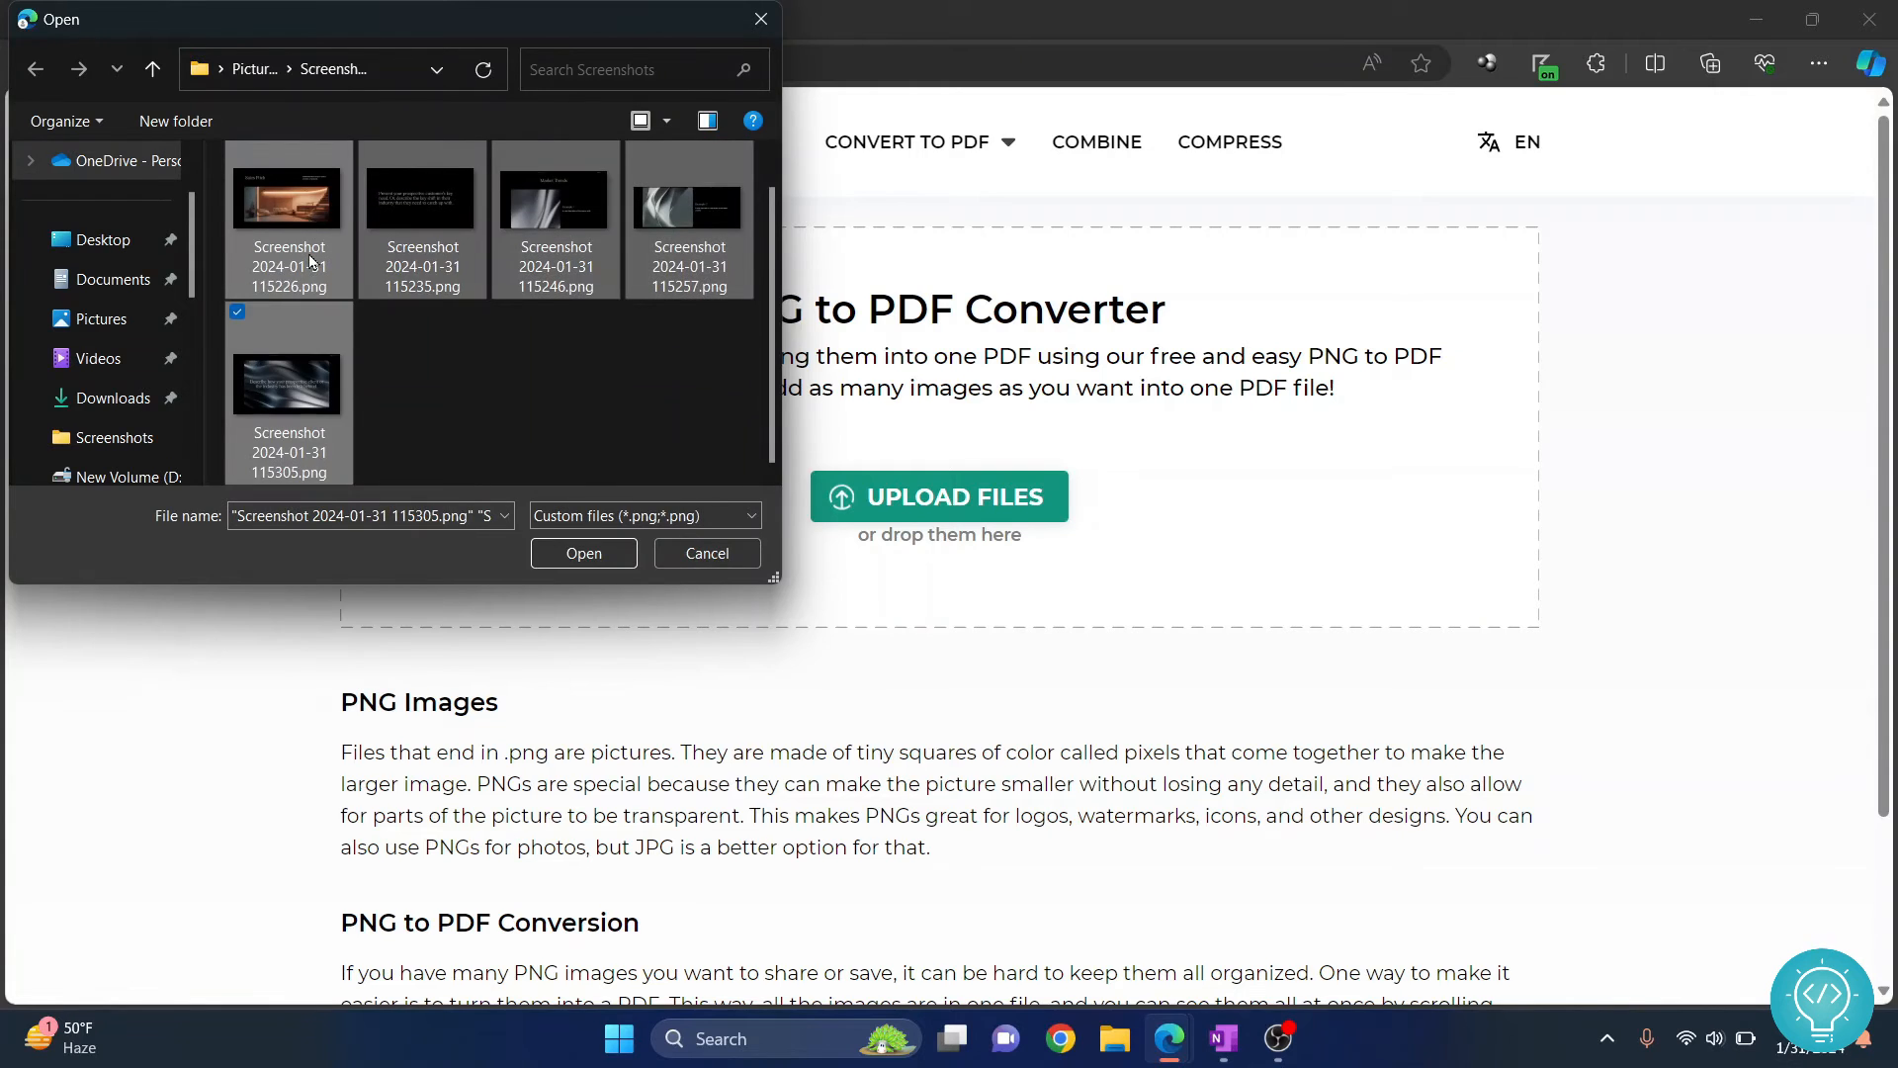
click(582, 554)
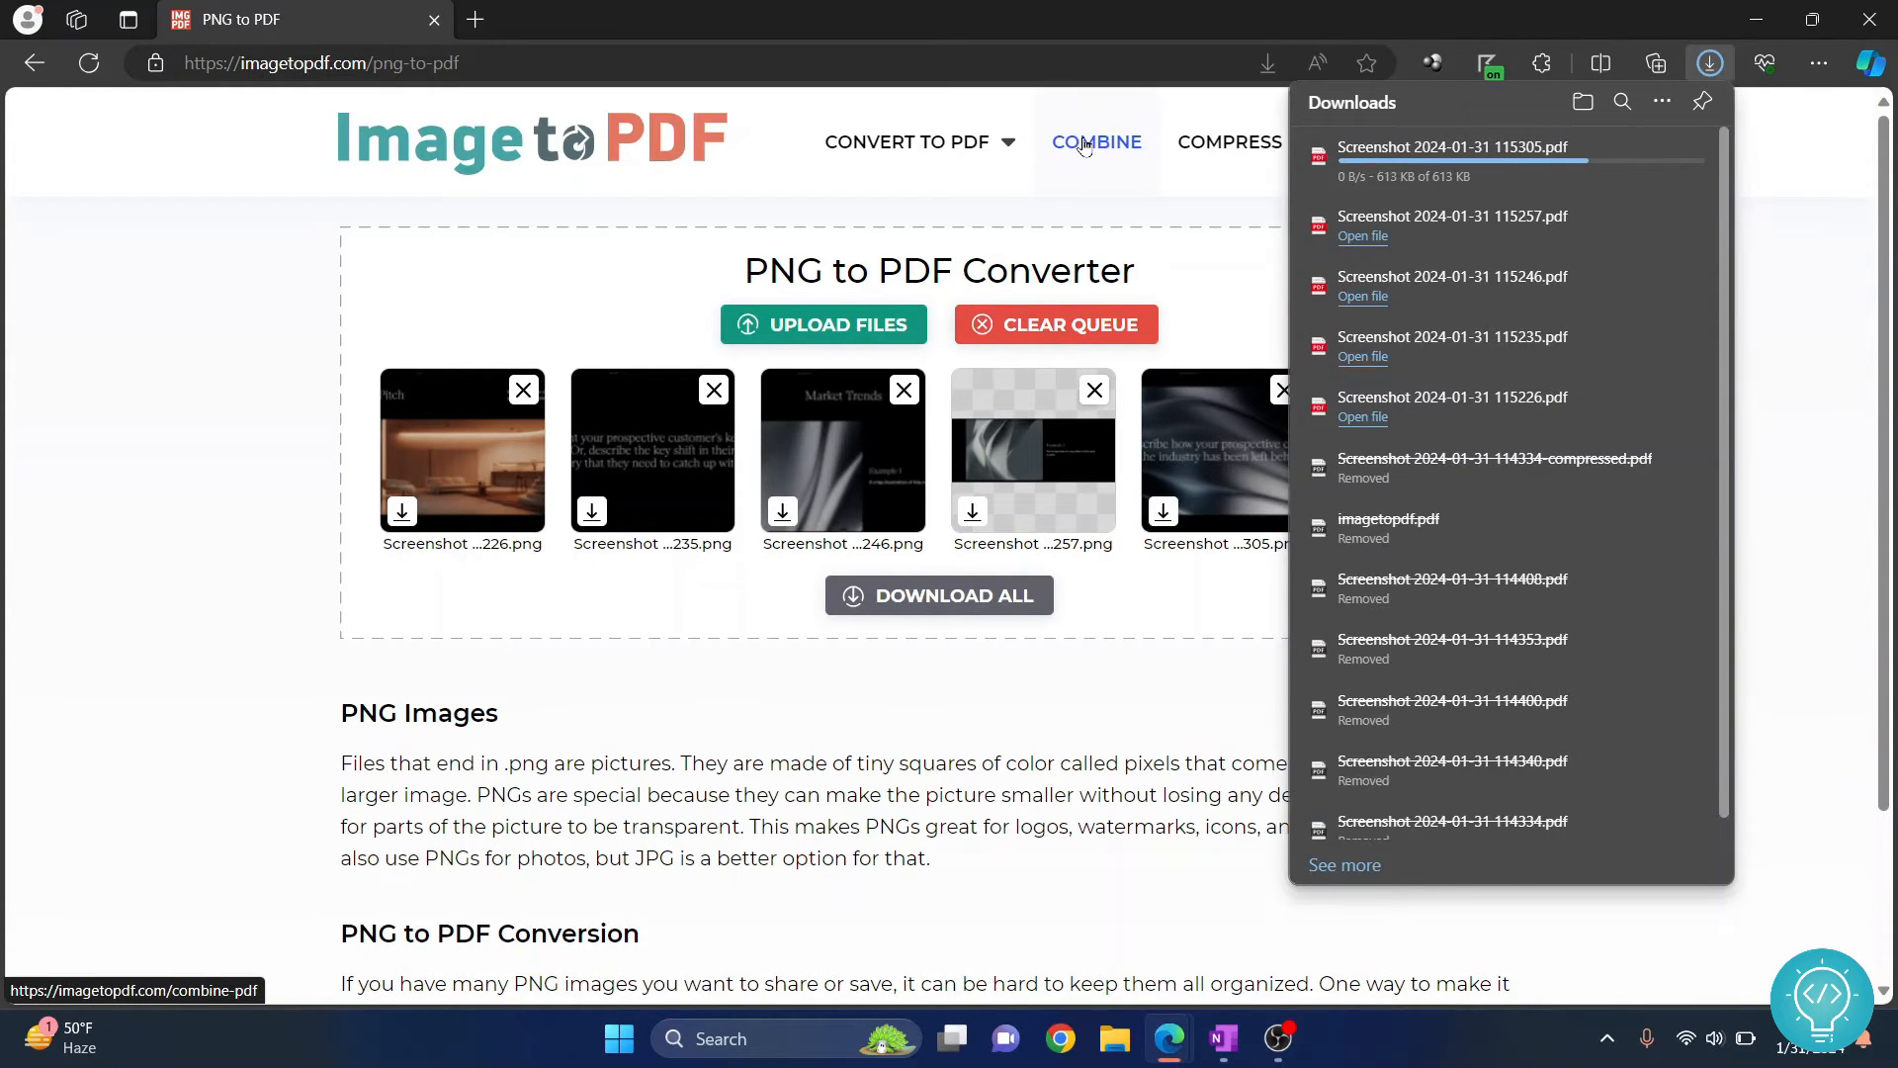
Combine the five slide PDFs from Downloads and download the merged imagetopdf.pdf
click(1096, 141)
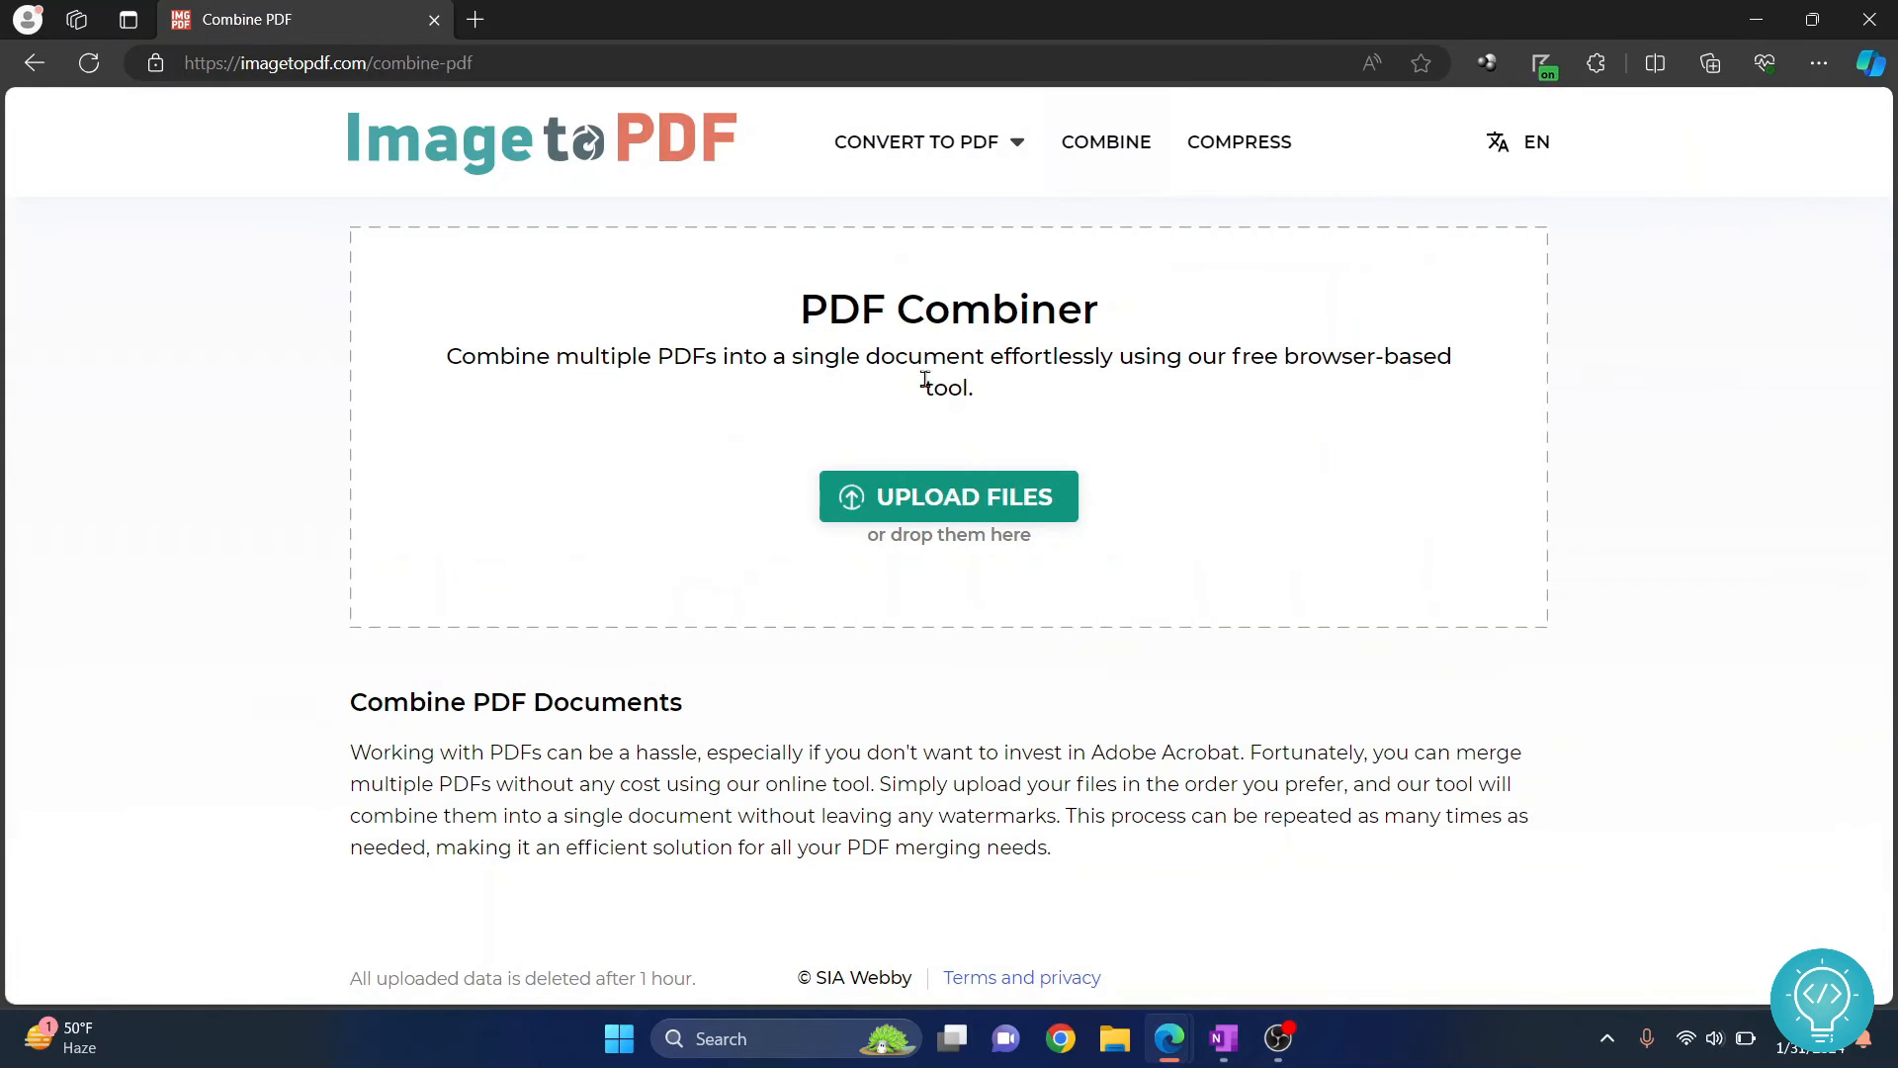
click(948, 496)
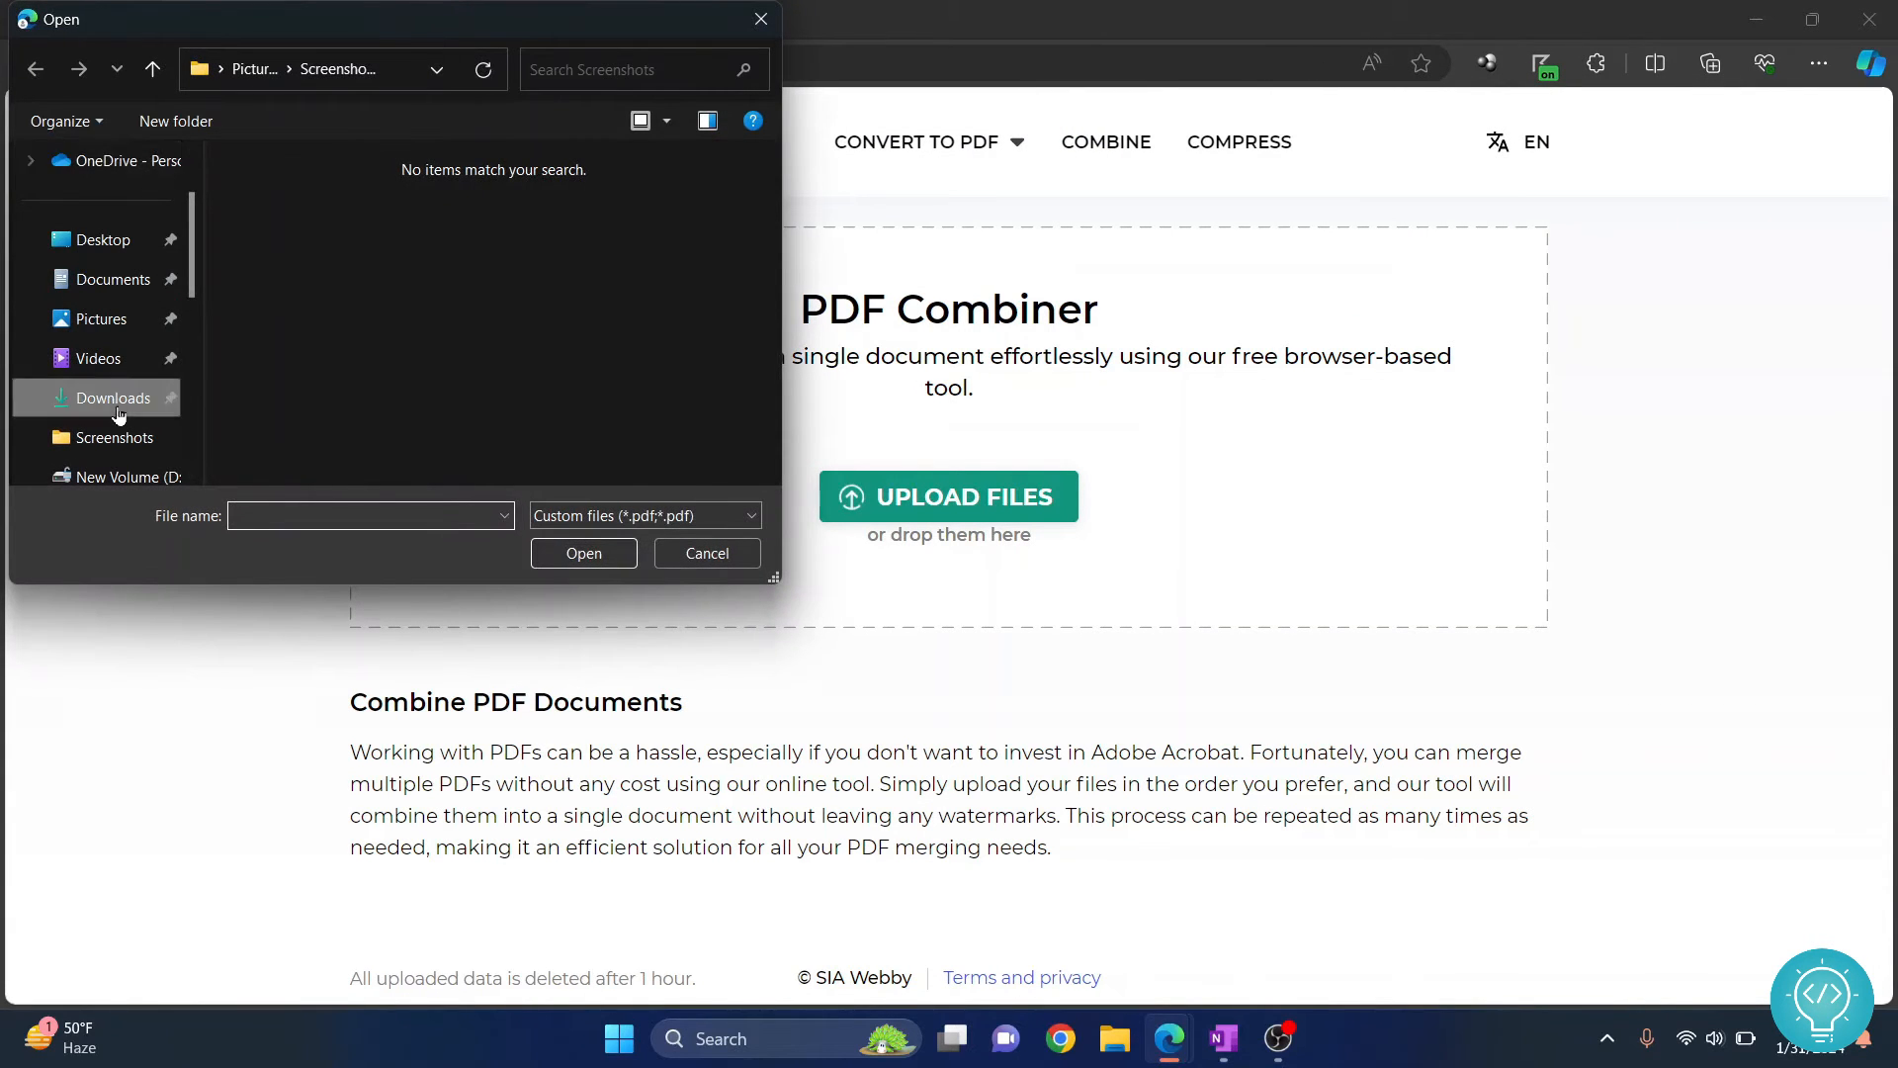
click(117, 397)
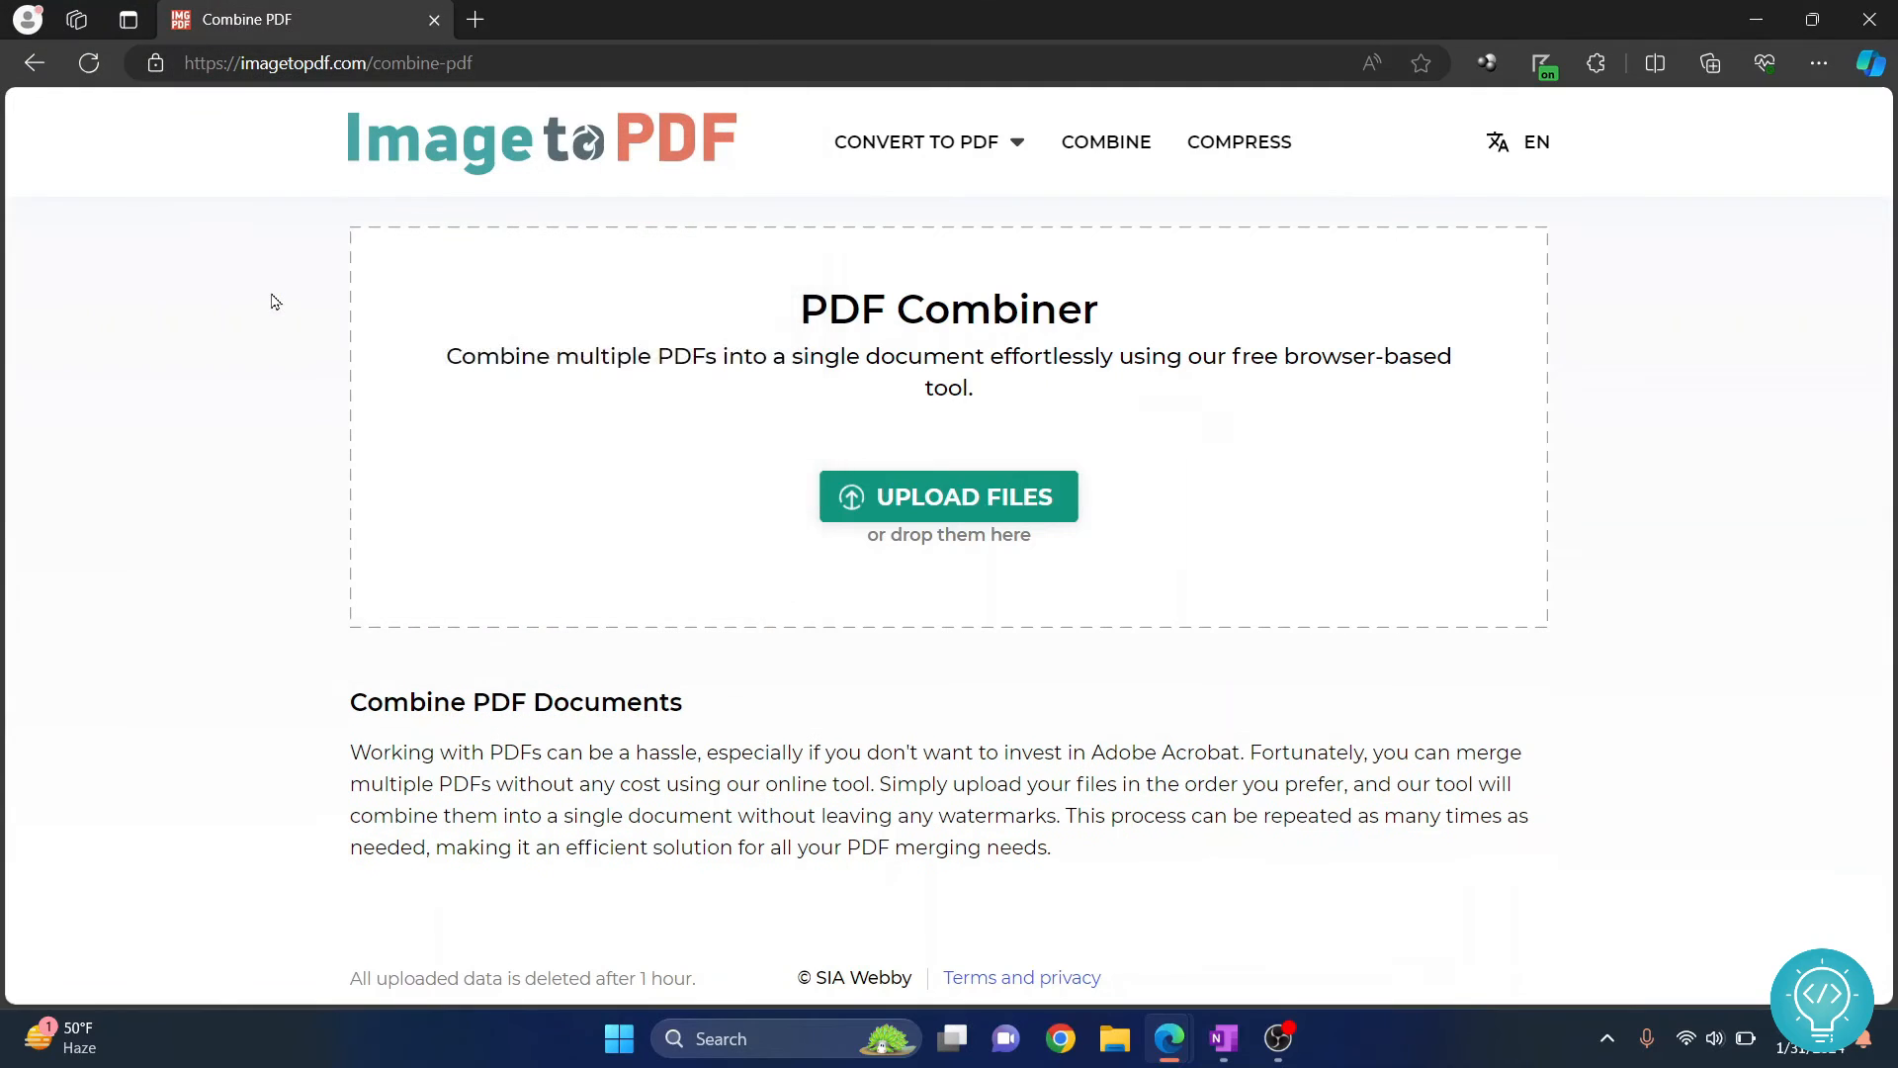
click(947, 497)
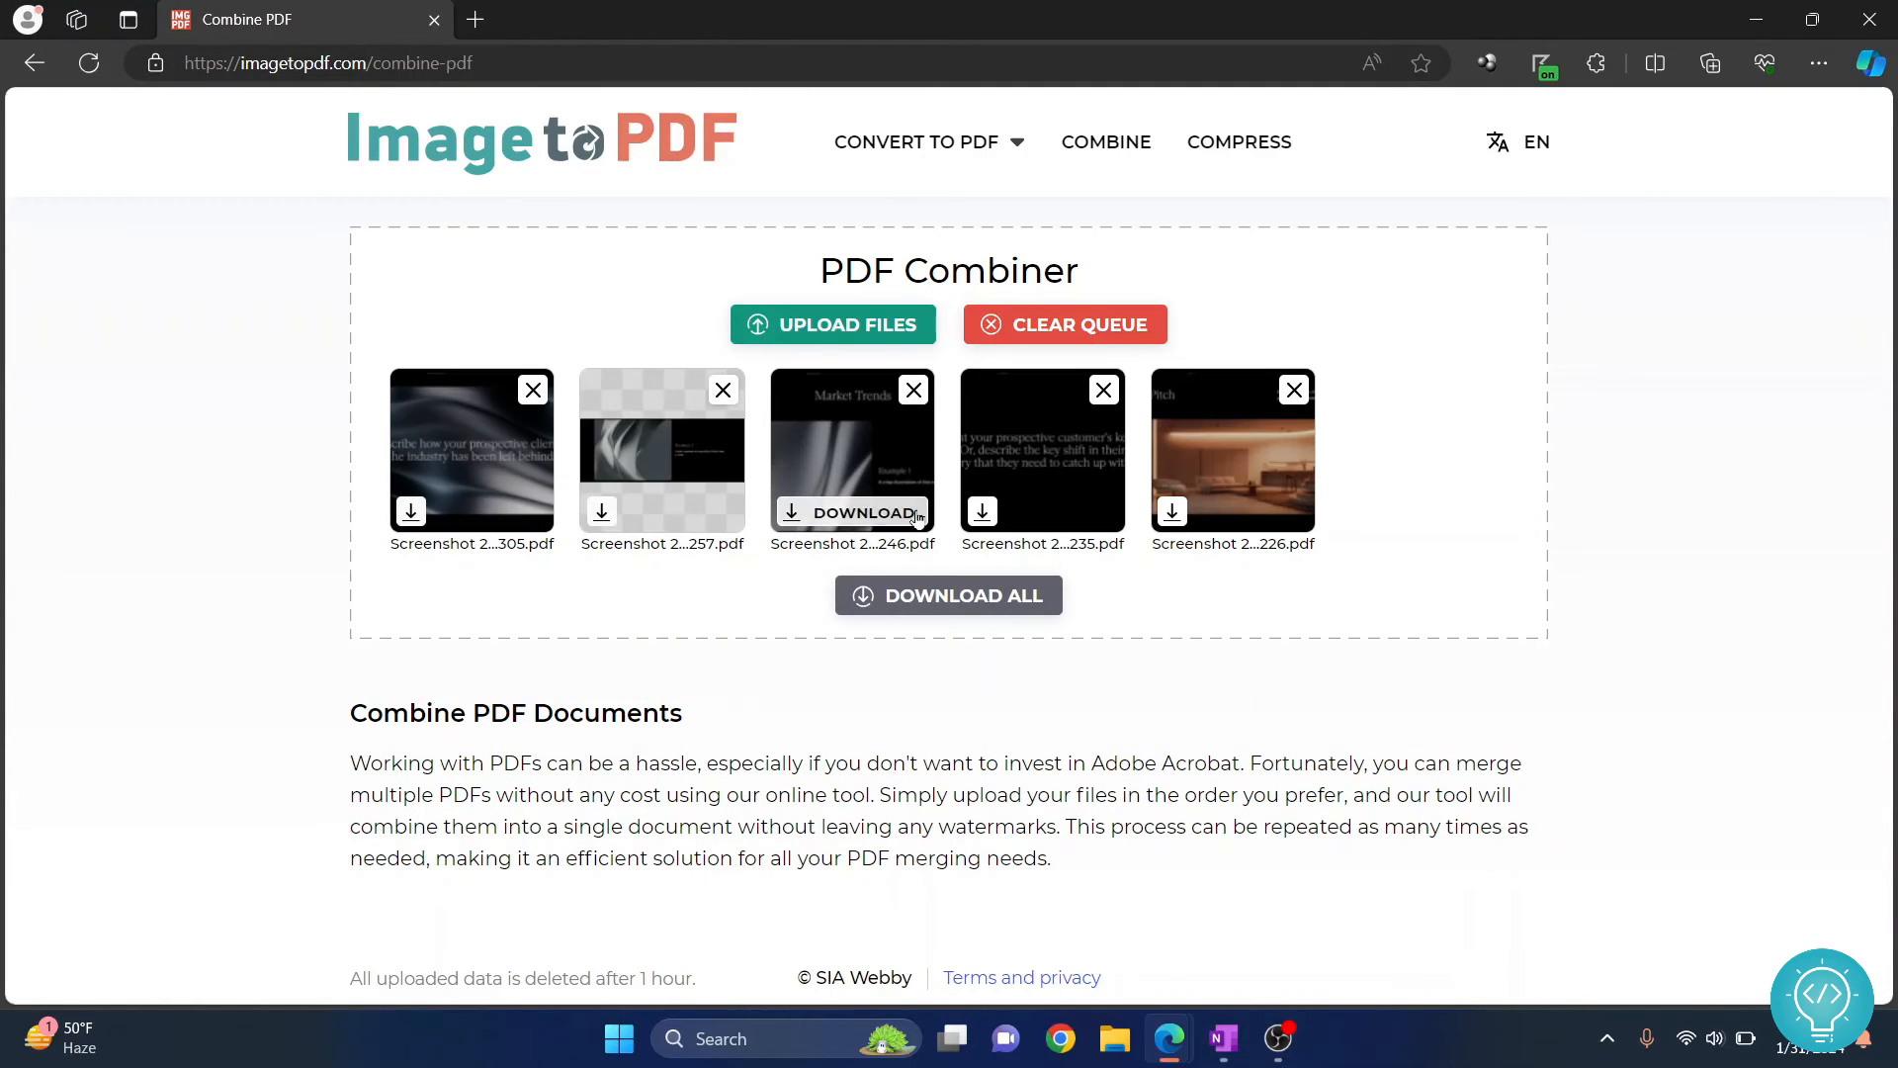
mouse_move(1003, 611)
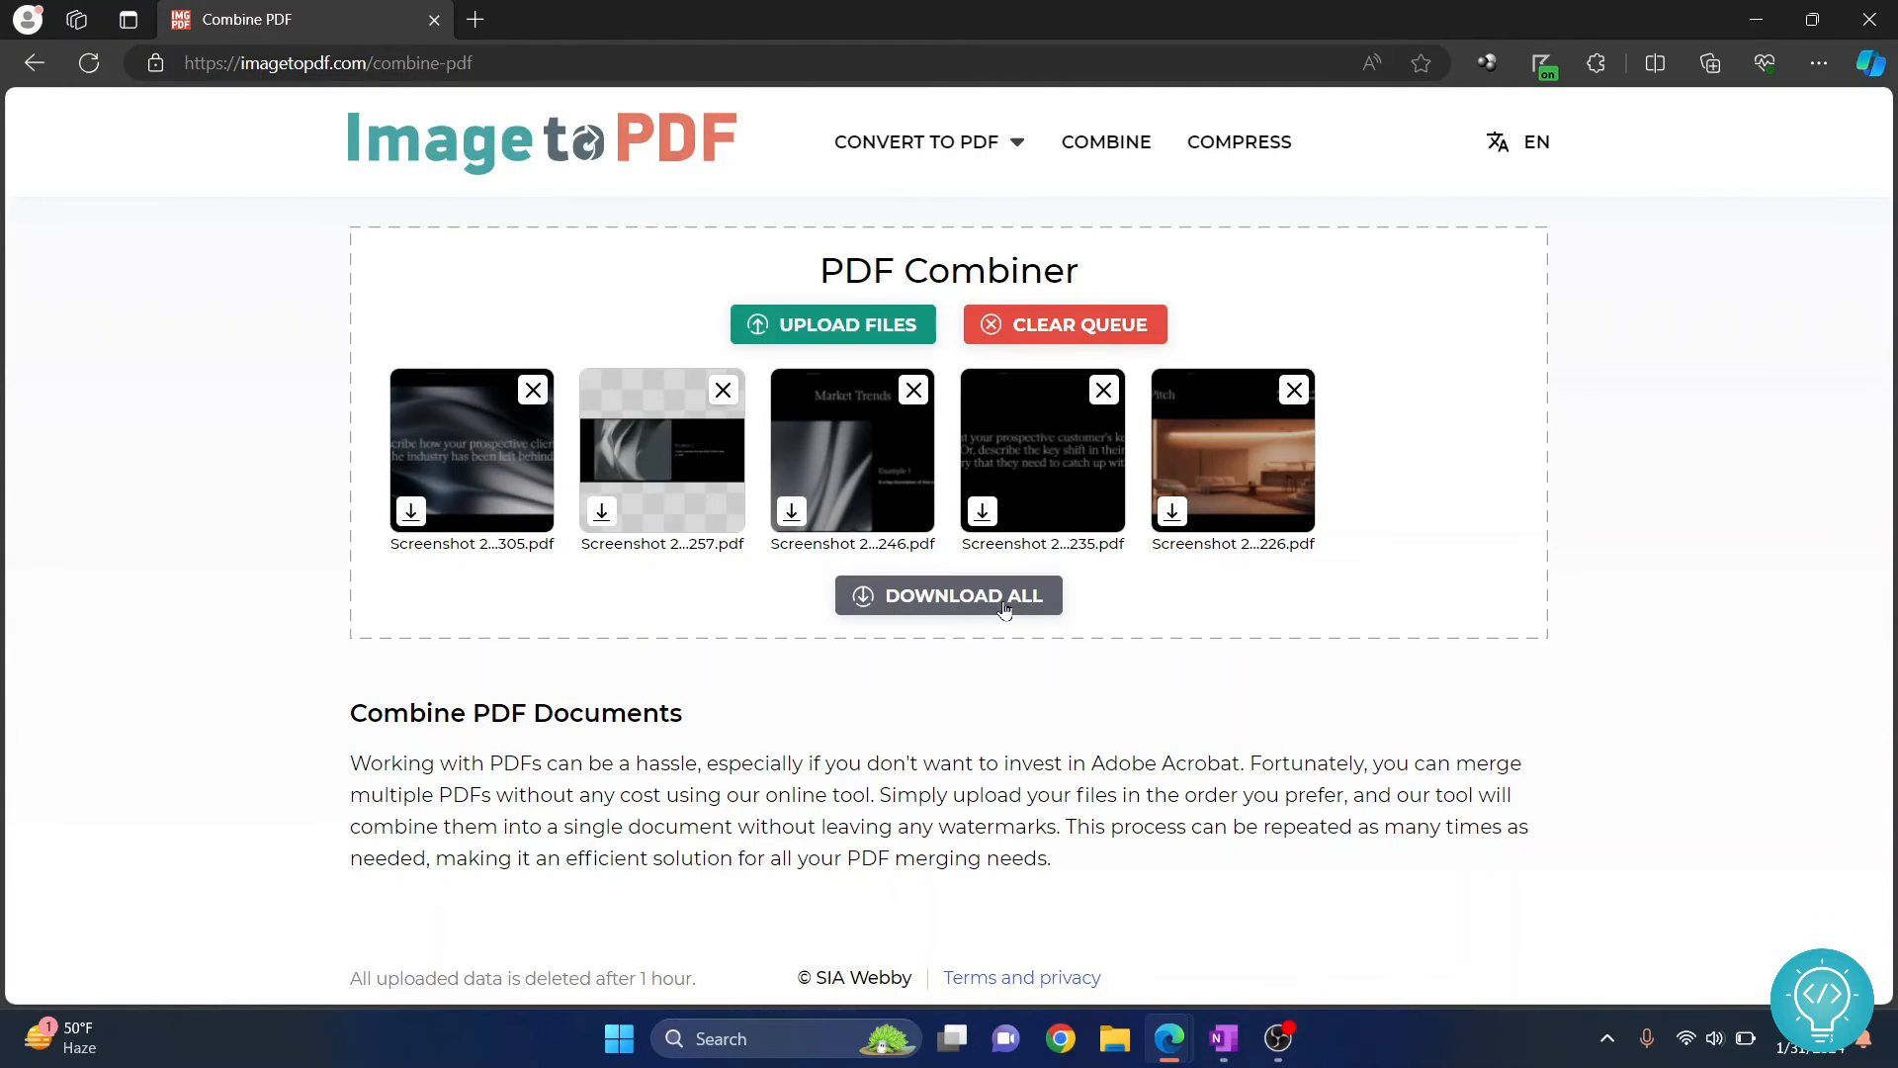
click(948, 595)
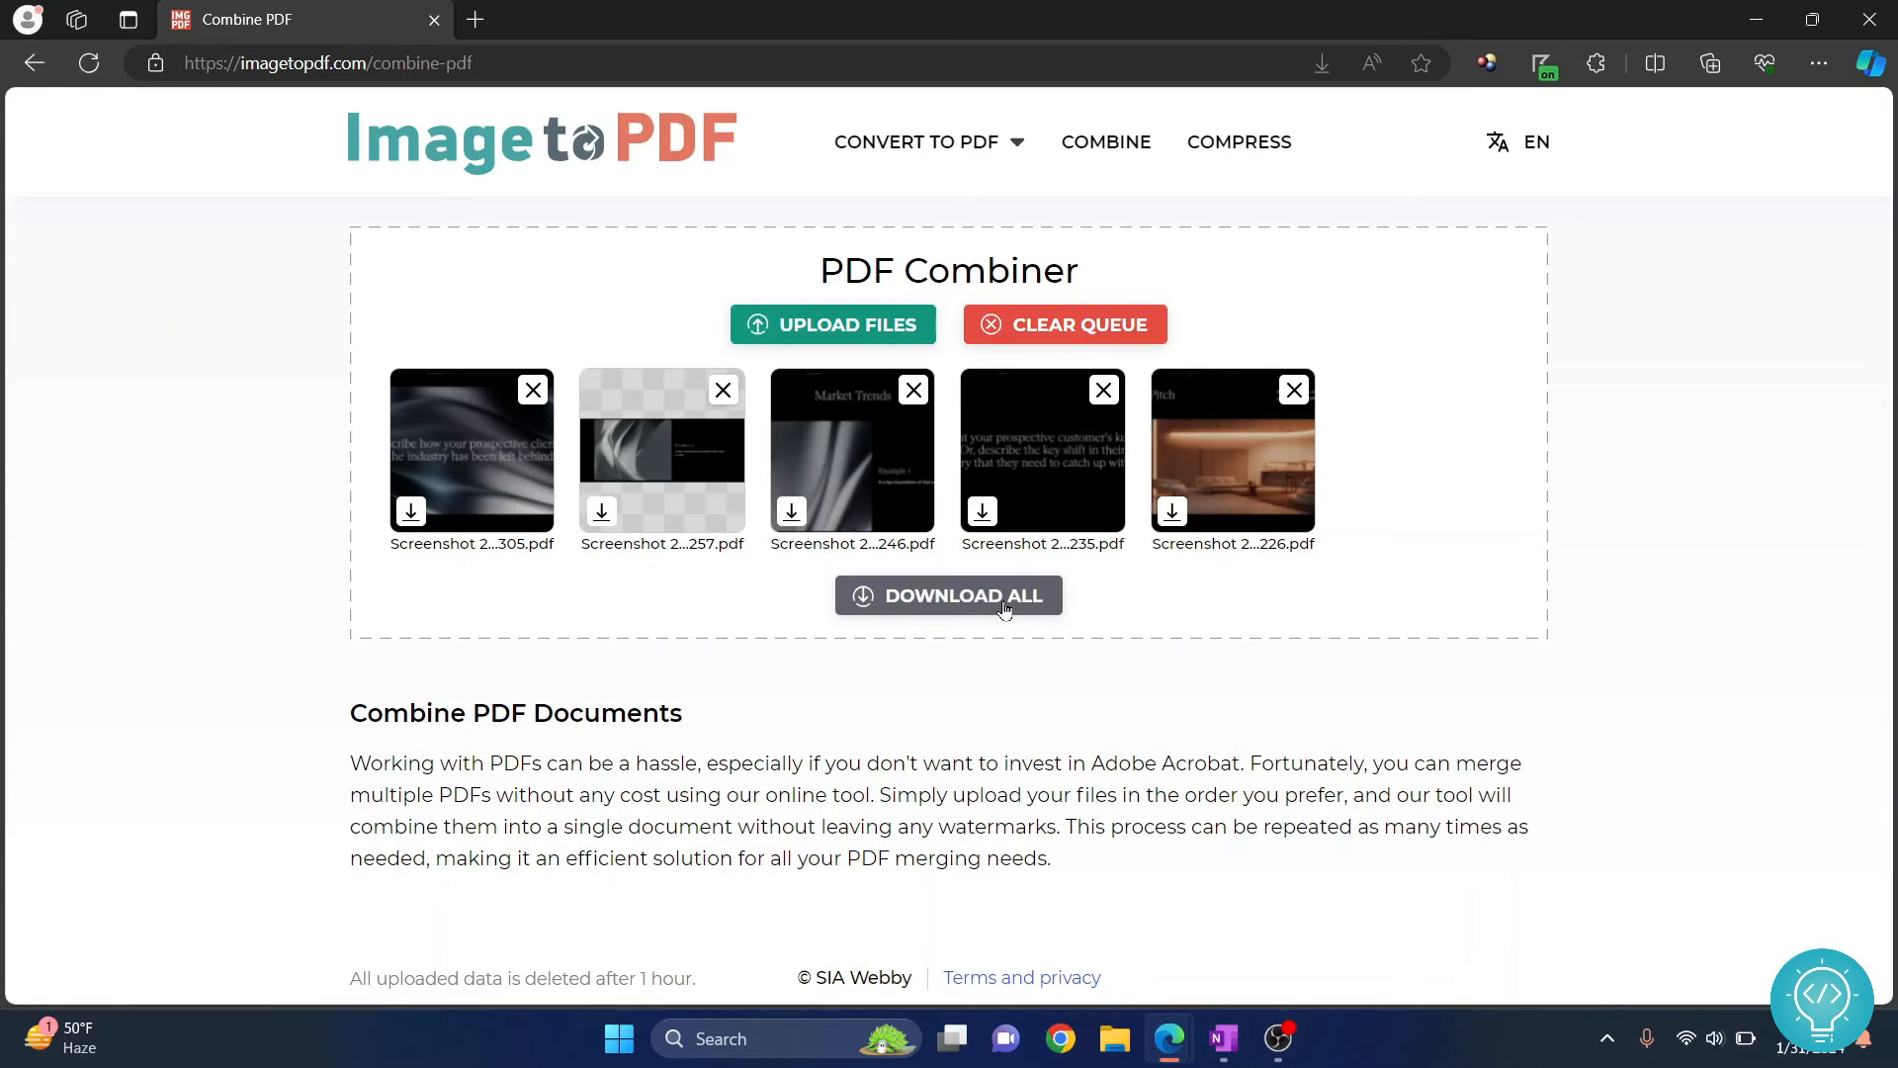
click(948, 594)
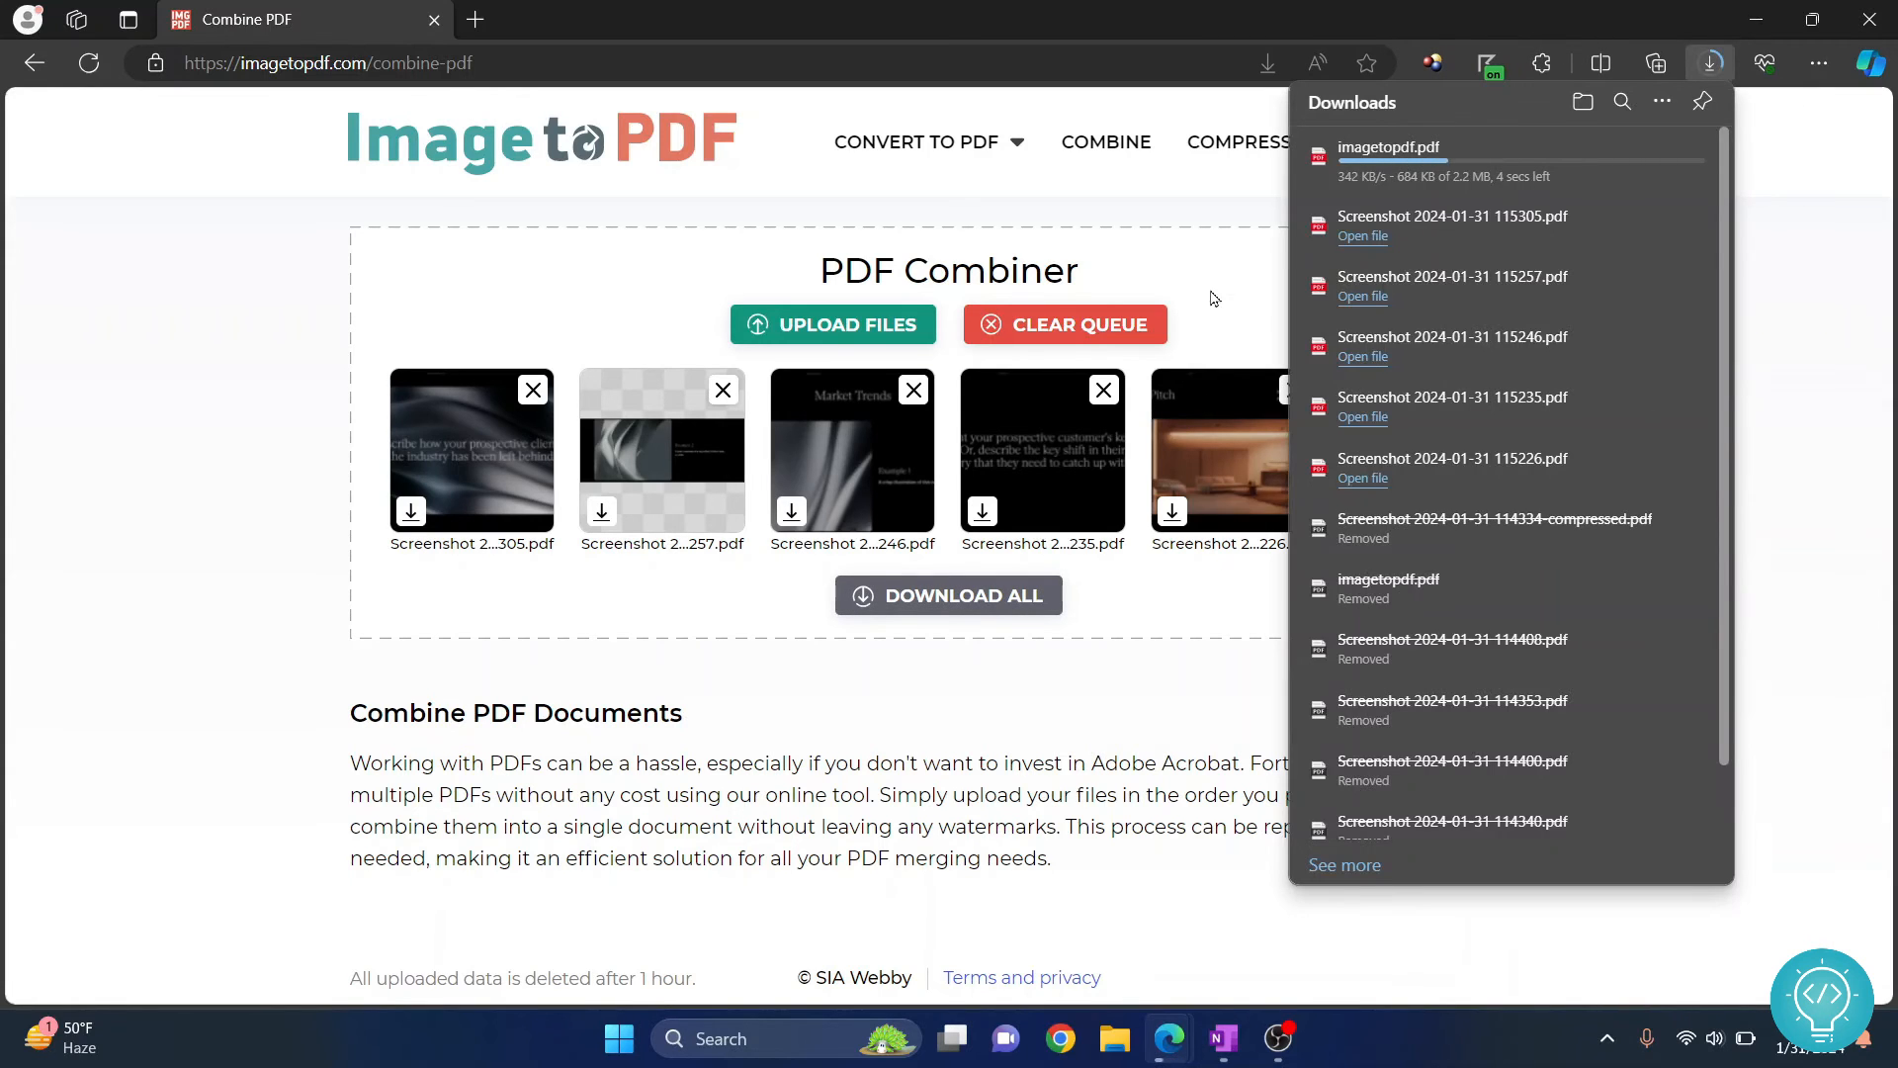
mouse_move(1525, 178)
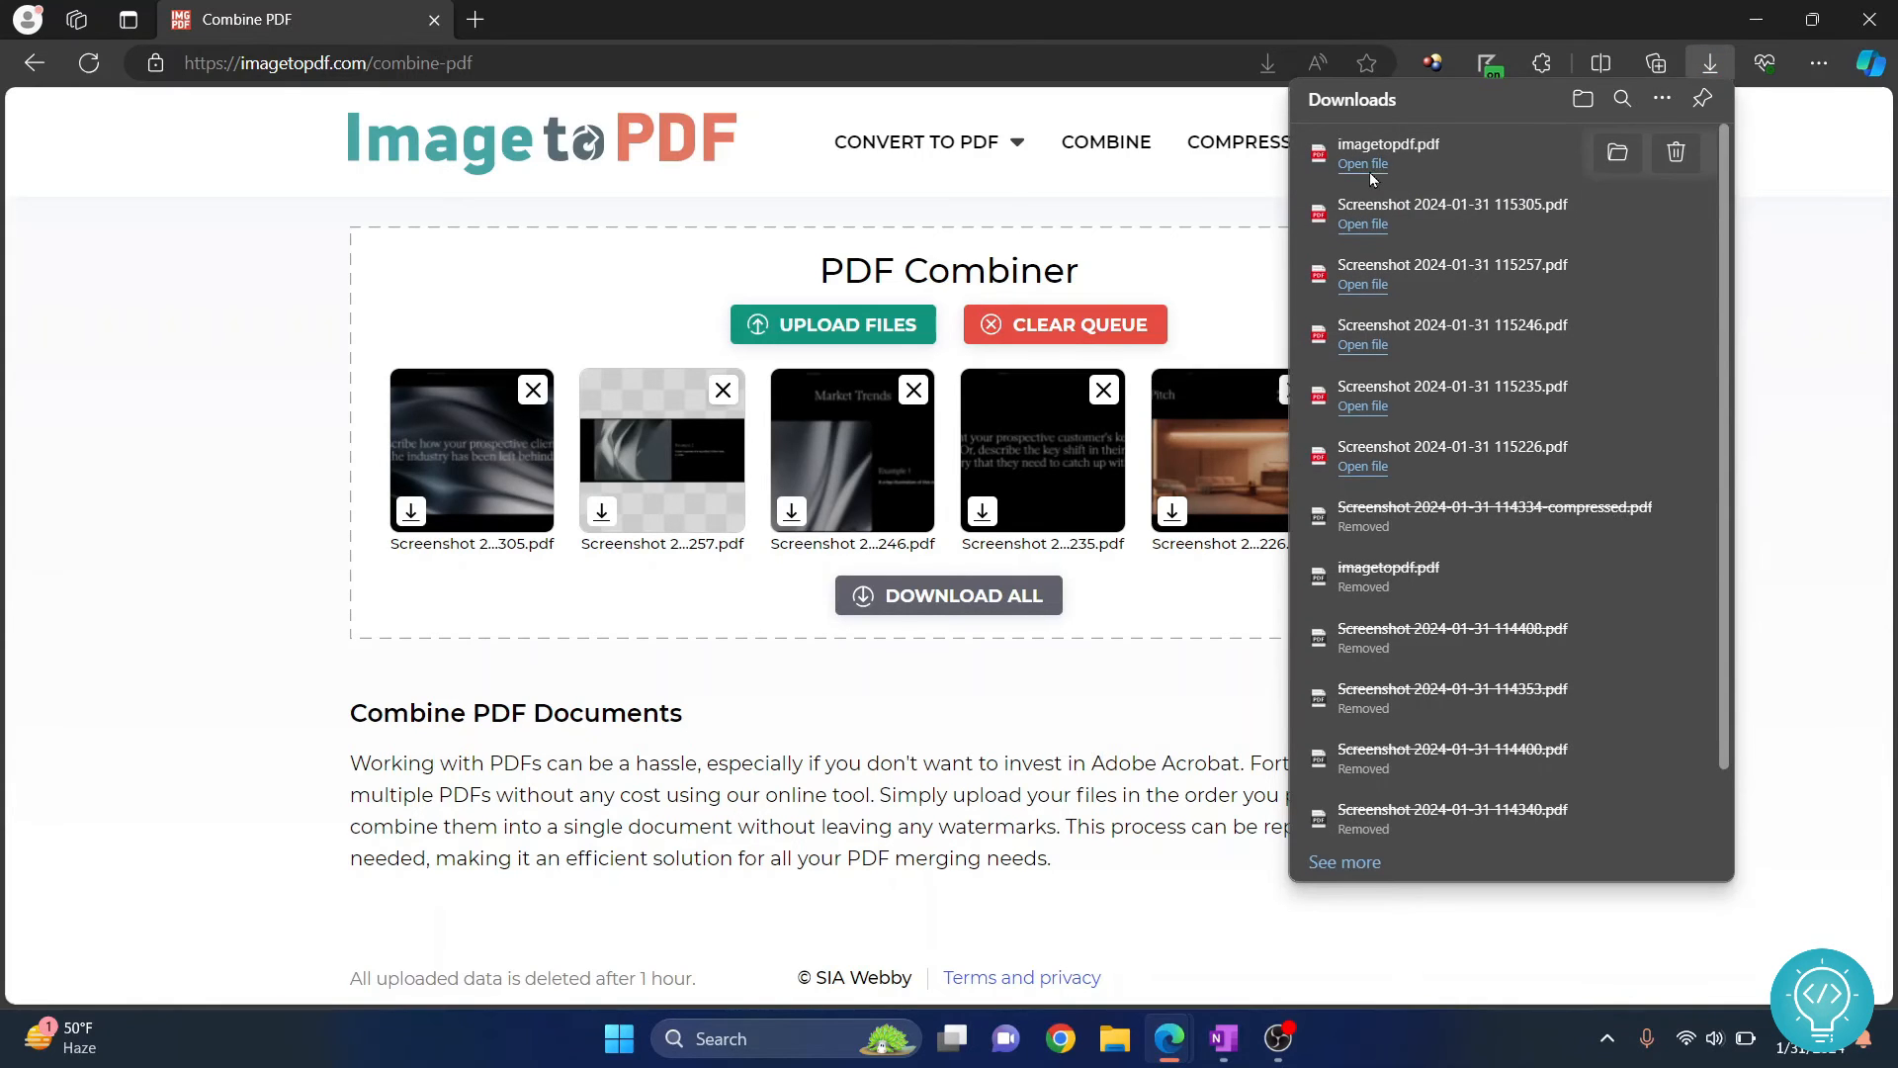
Open imagetopdf.pdf in Edge's PDF viewer and scroll through the pages to page 3
click(1362, 164)
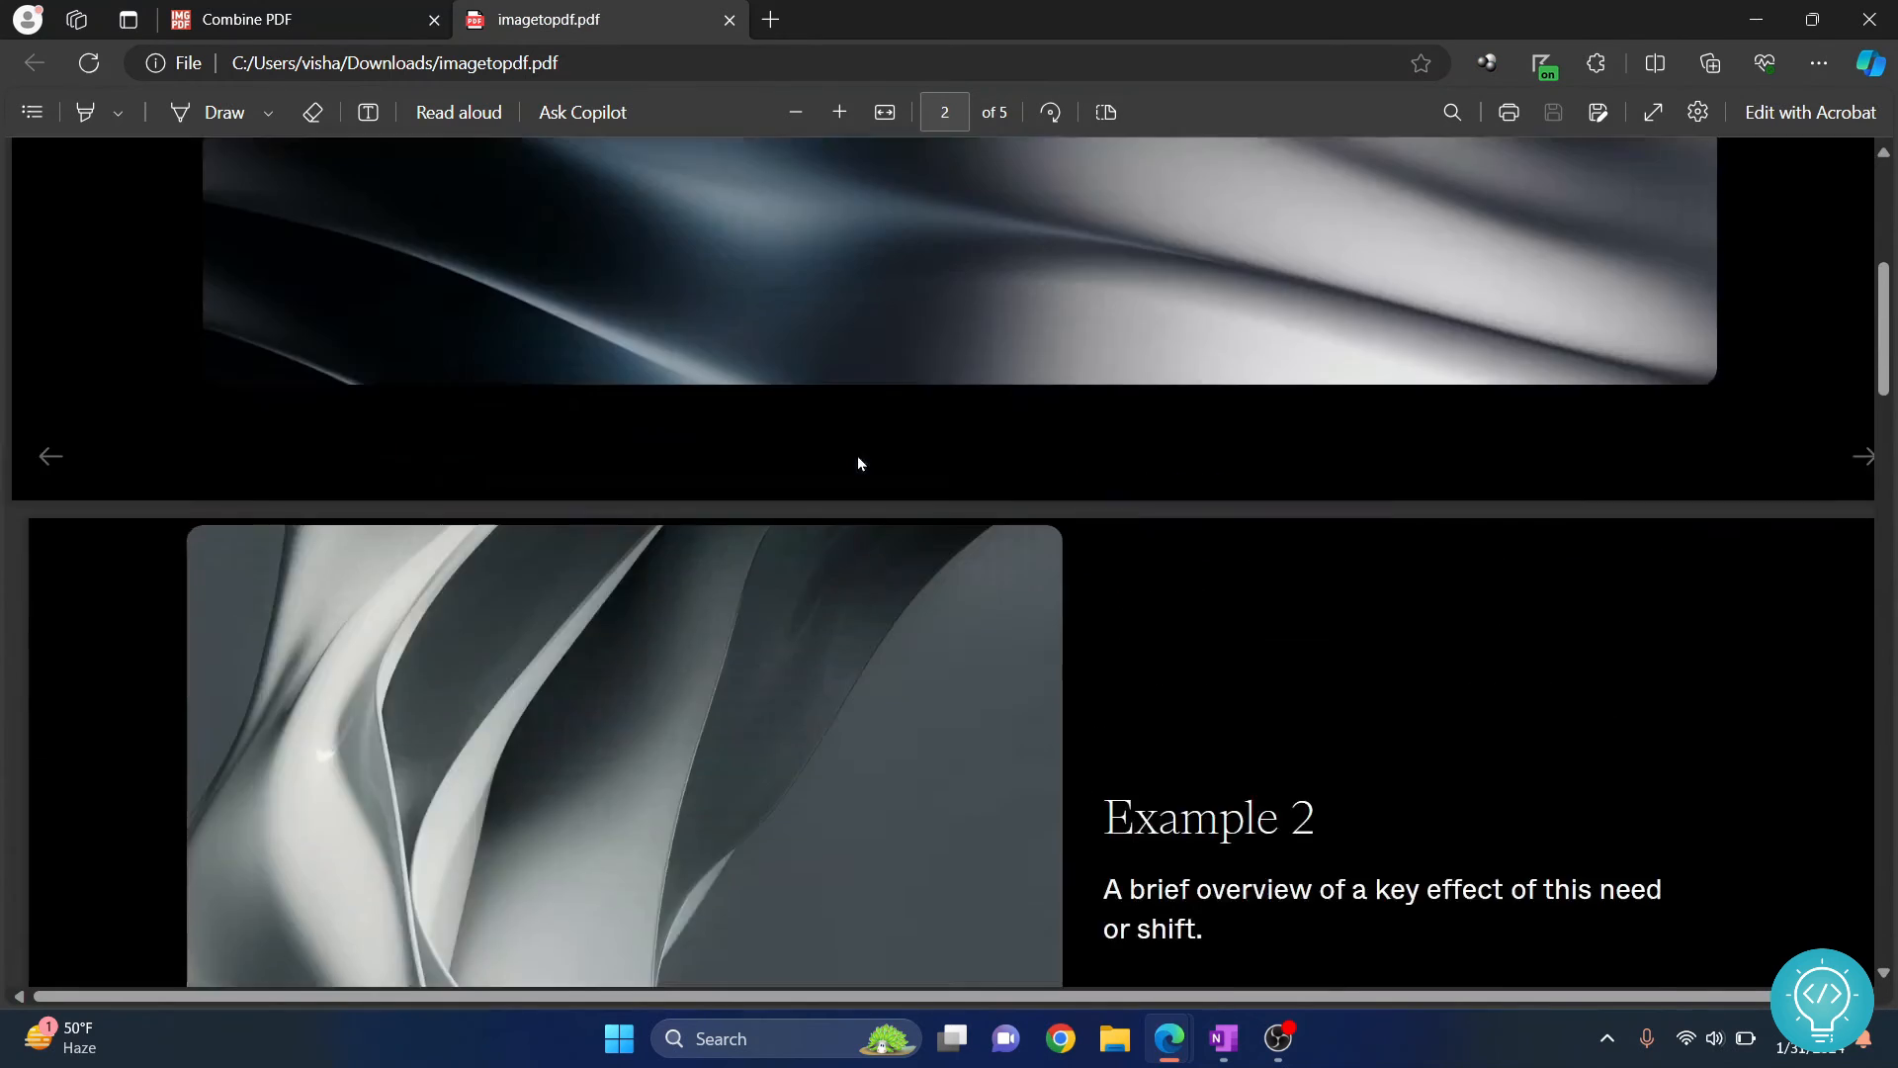
scroll(down, 3)
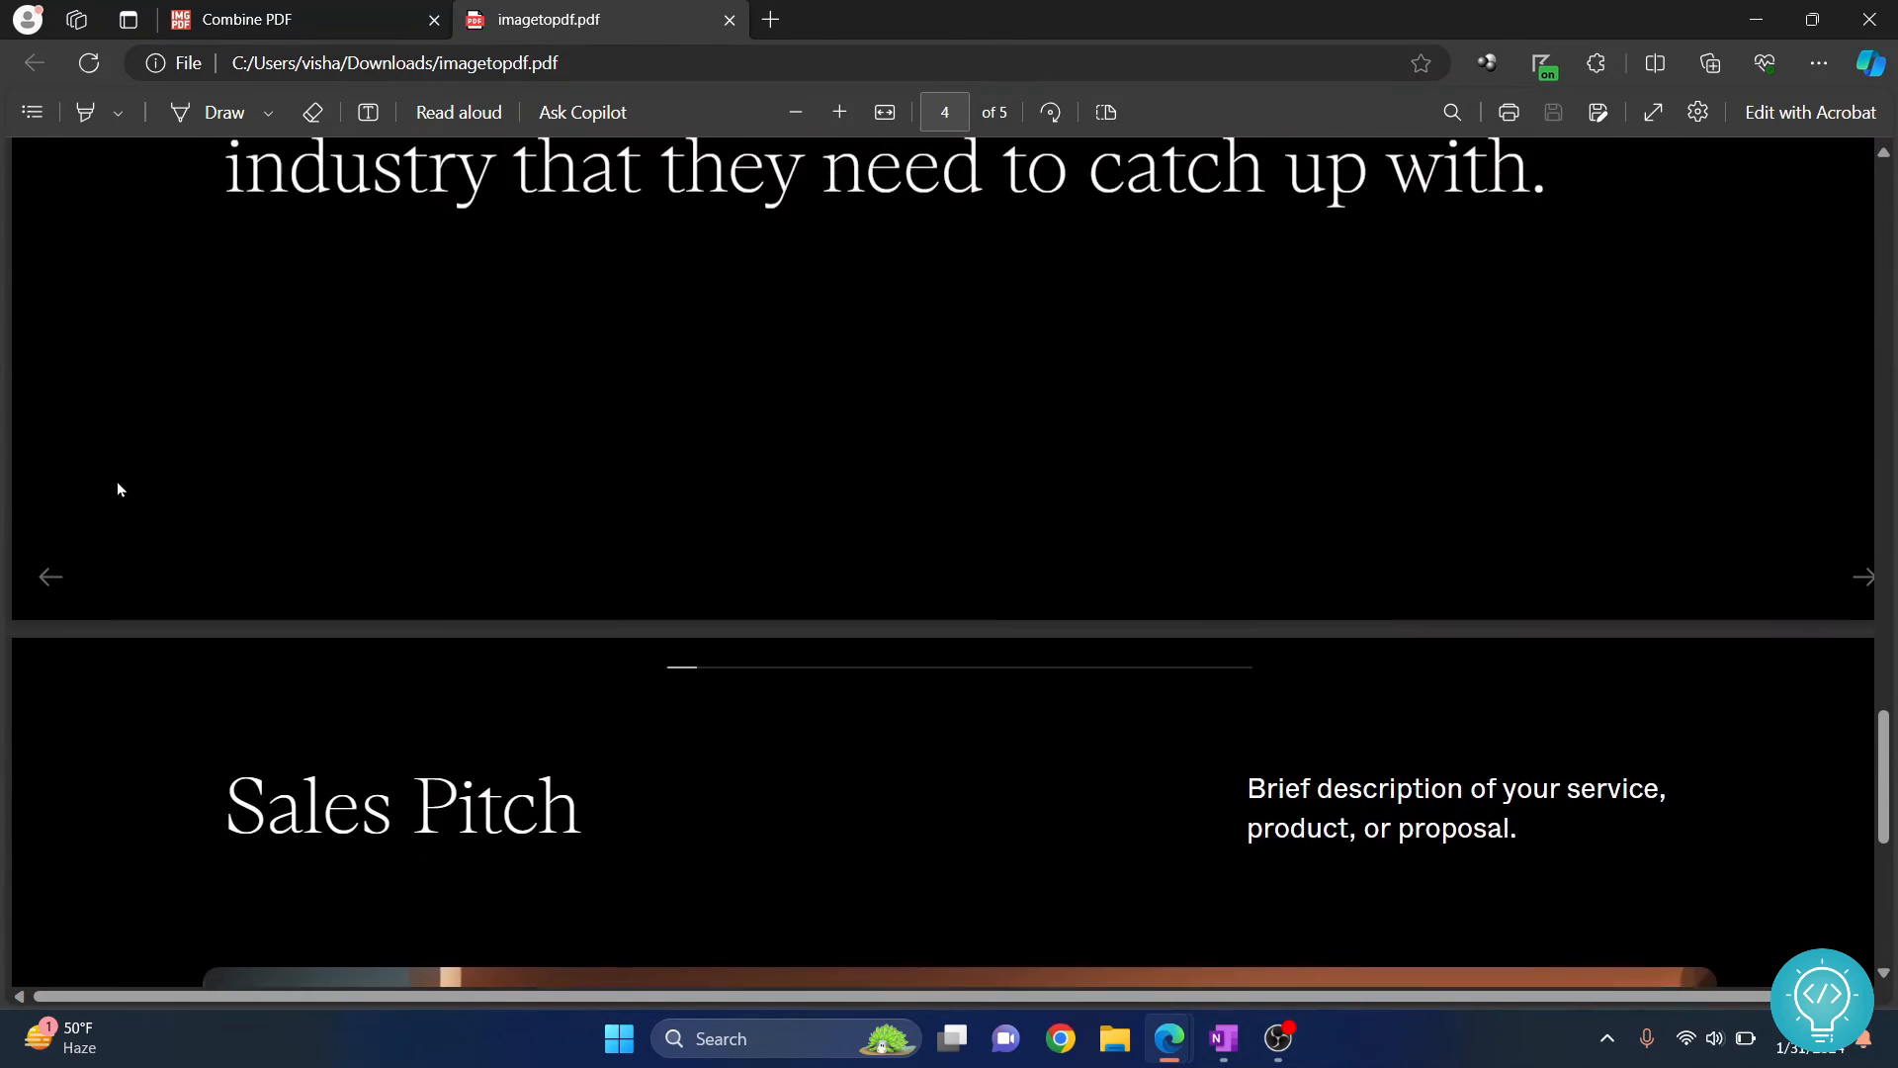
scroll(down, 3)
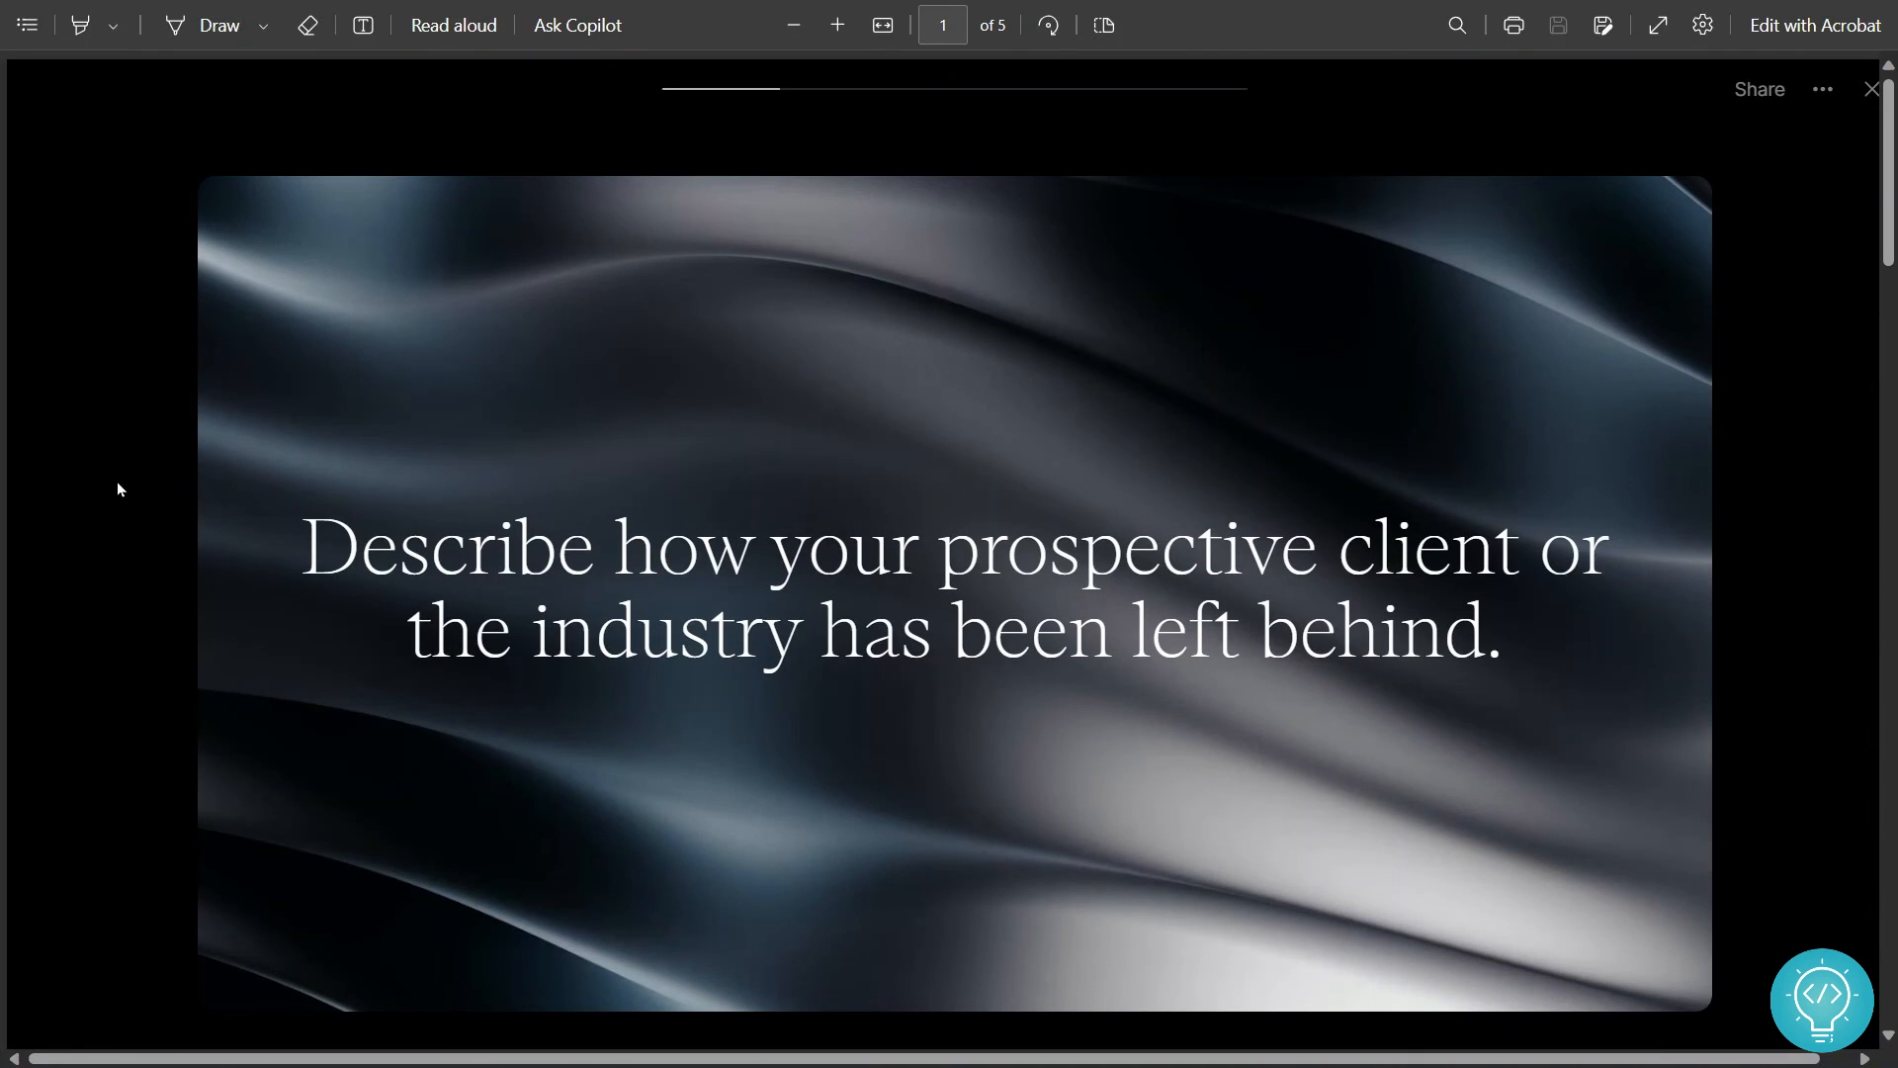
scroll(down, 3)
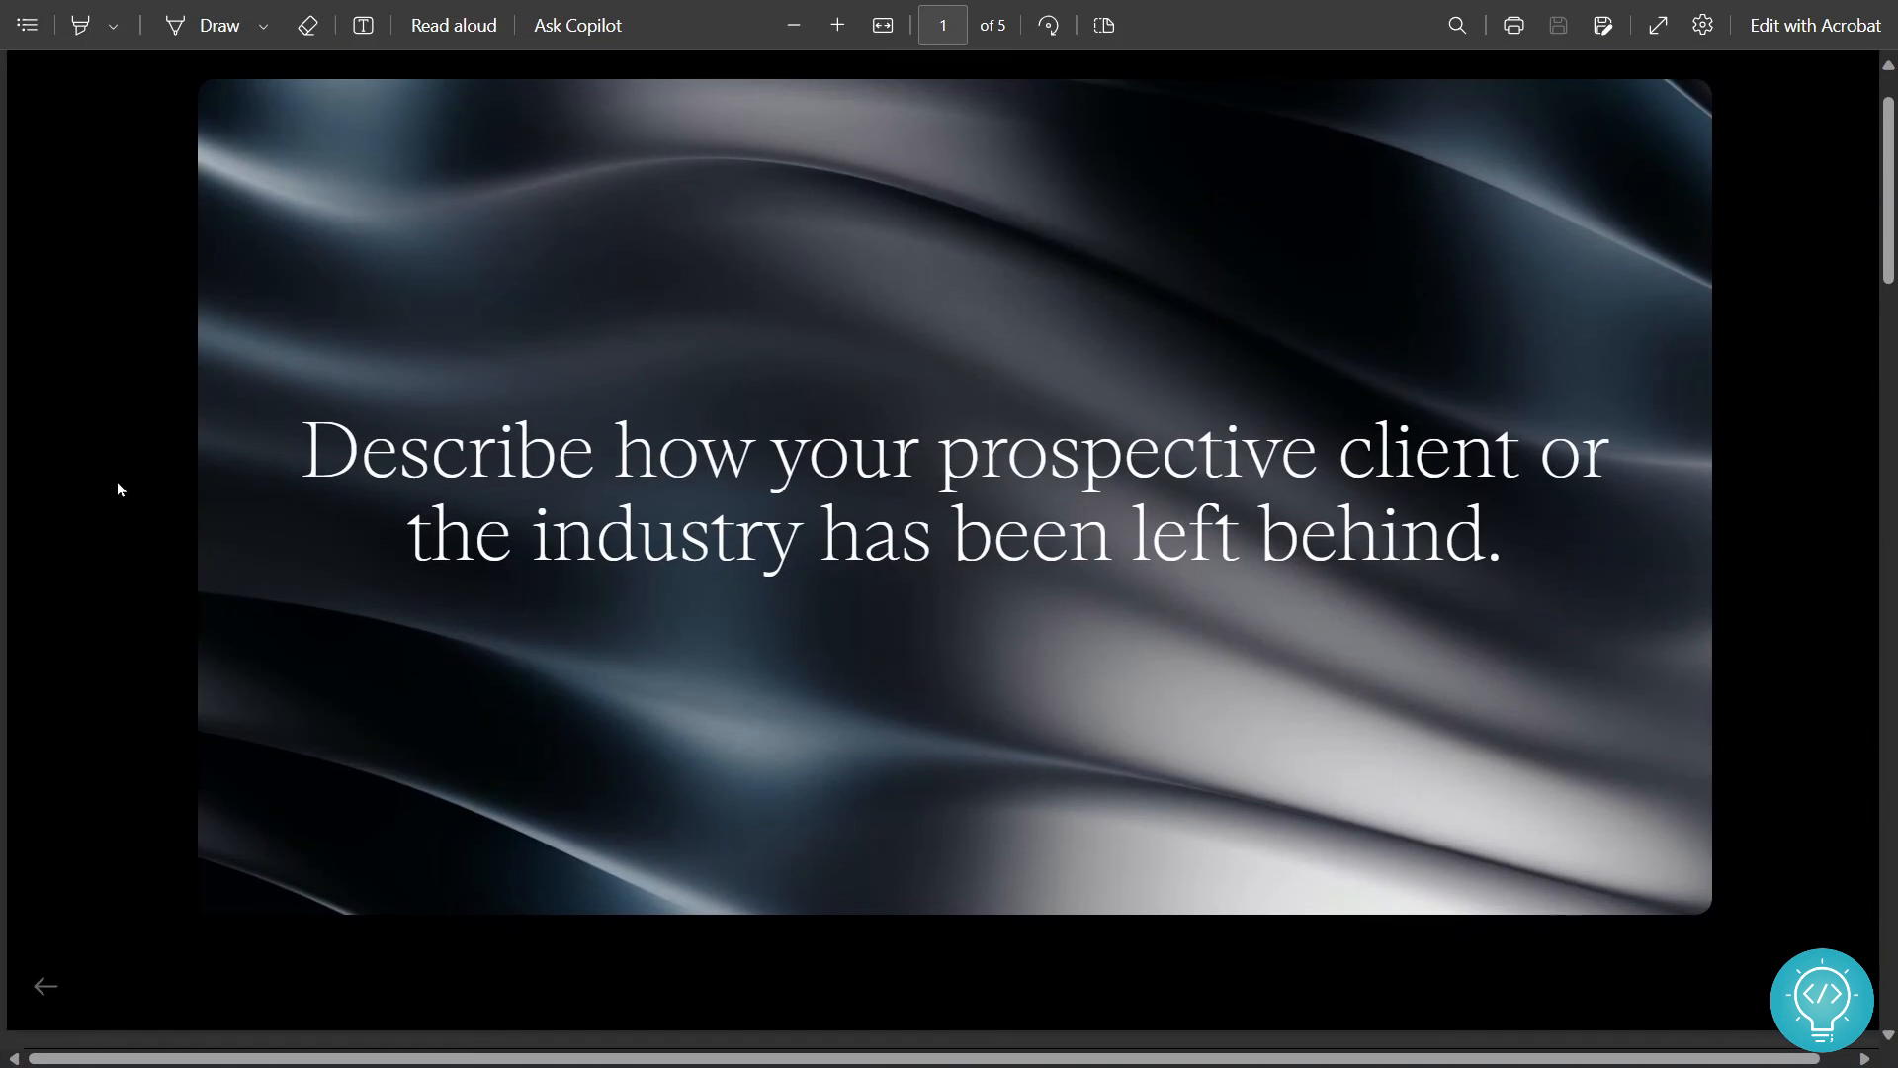
scroll(down, 3)
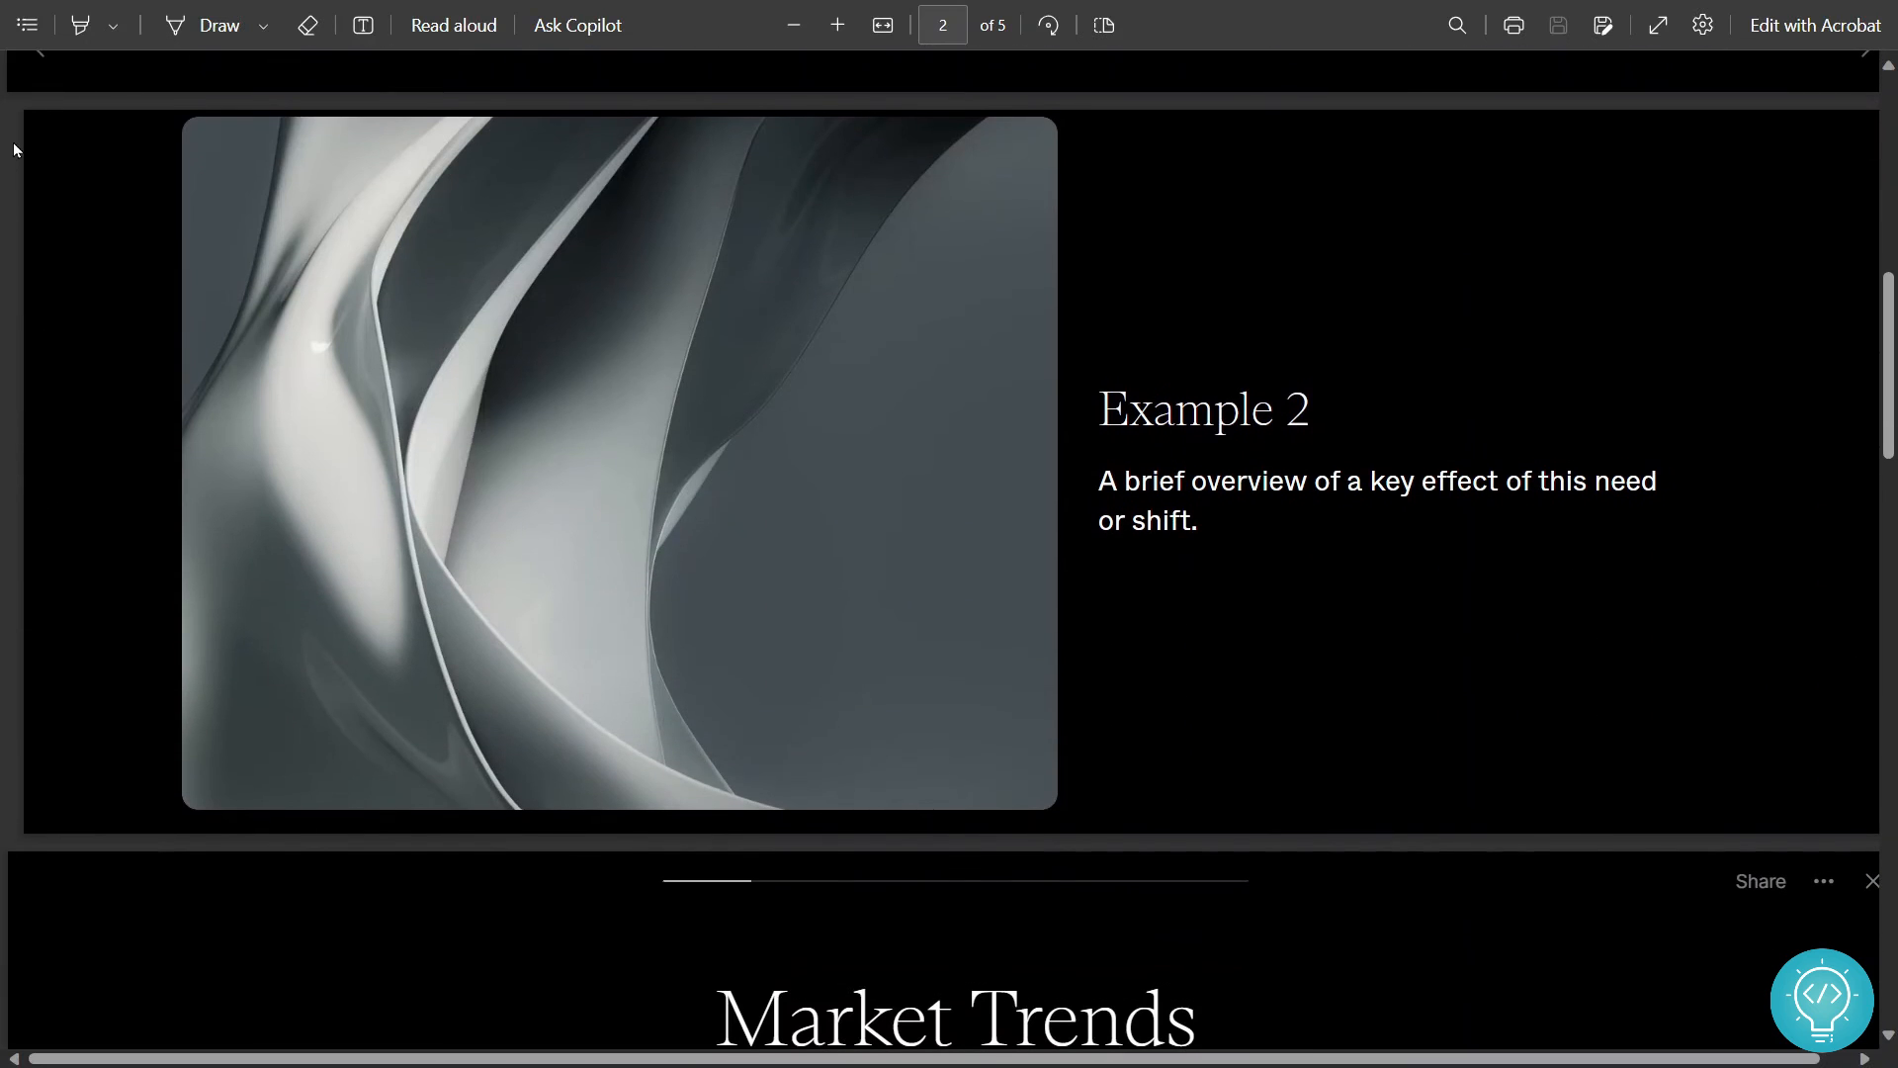
scroll(down, 3)
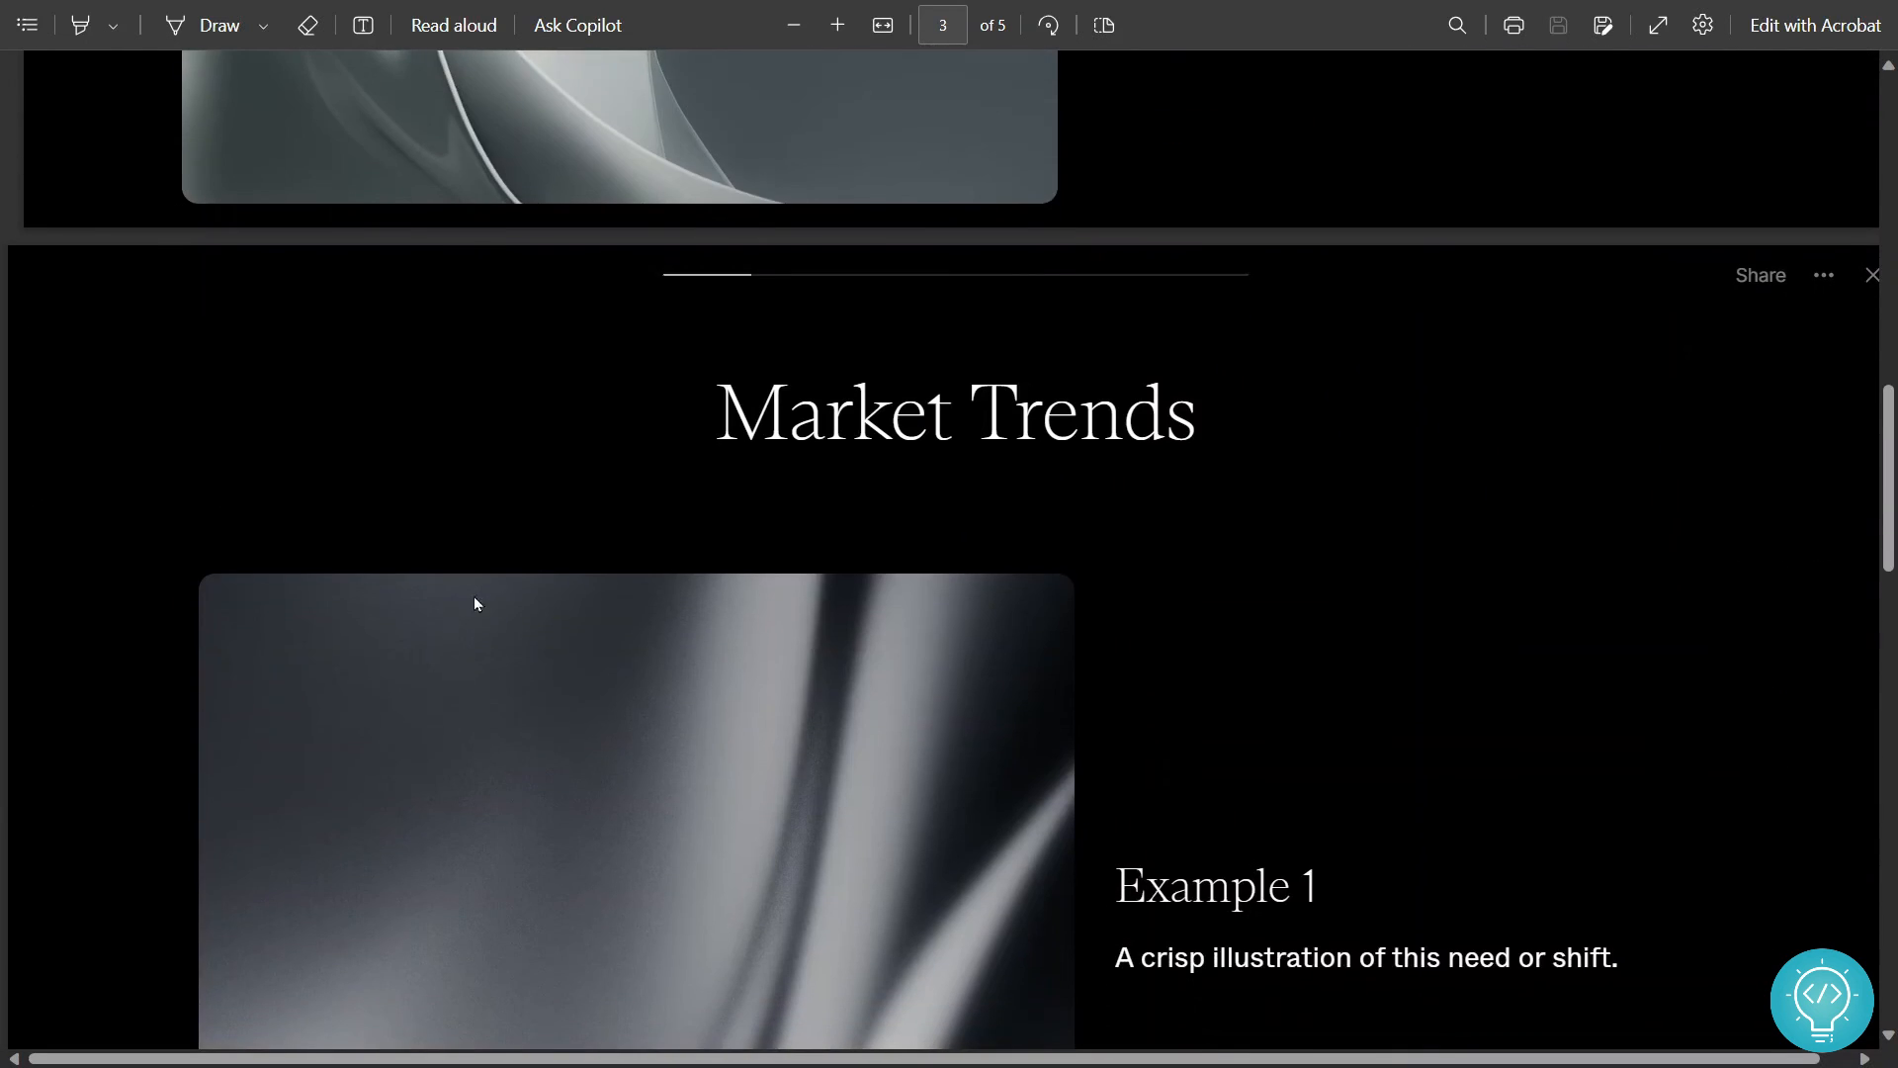